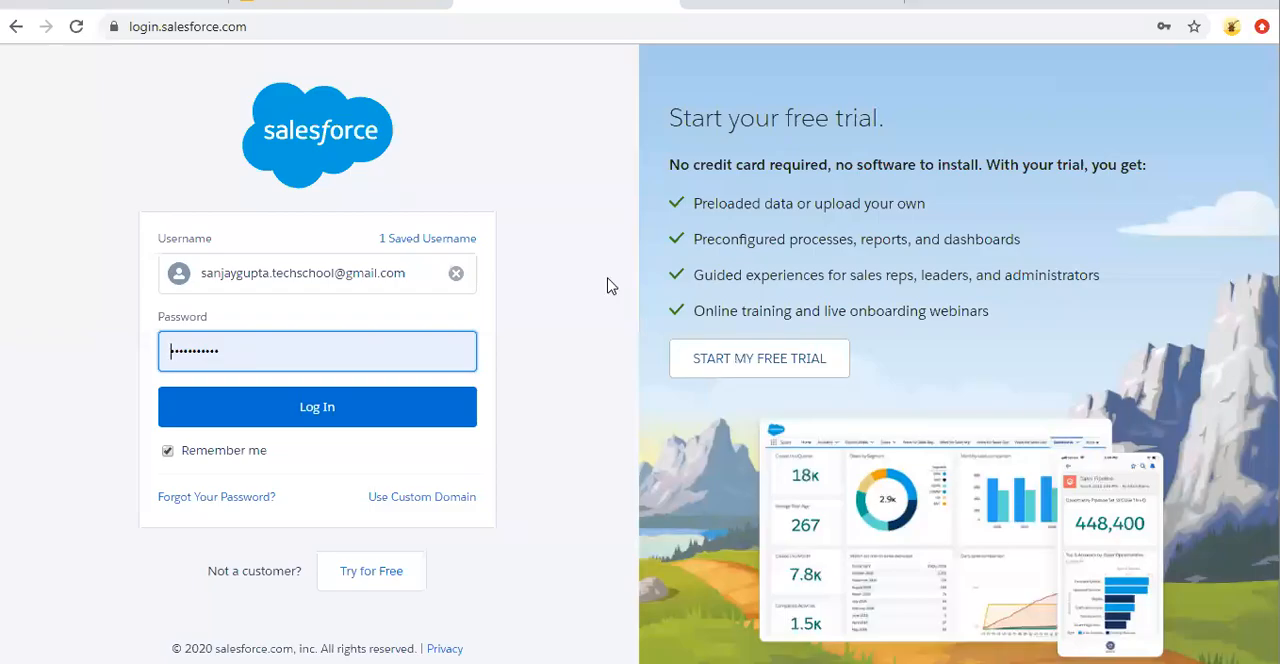
# - Sign in to the Salesforce org and land on the Classic setup home page
pyautogui.click(316, 408)
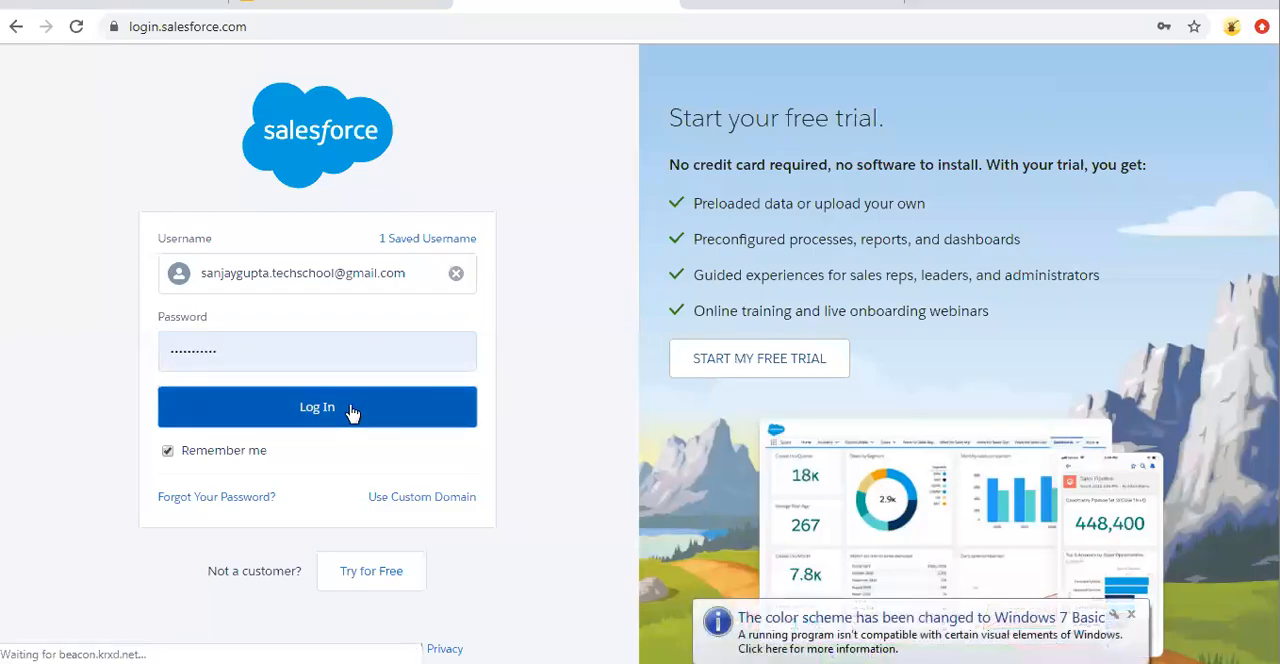
pyautogui.click(316, 408)
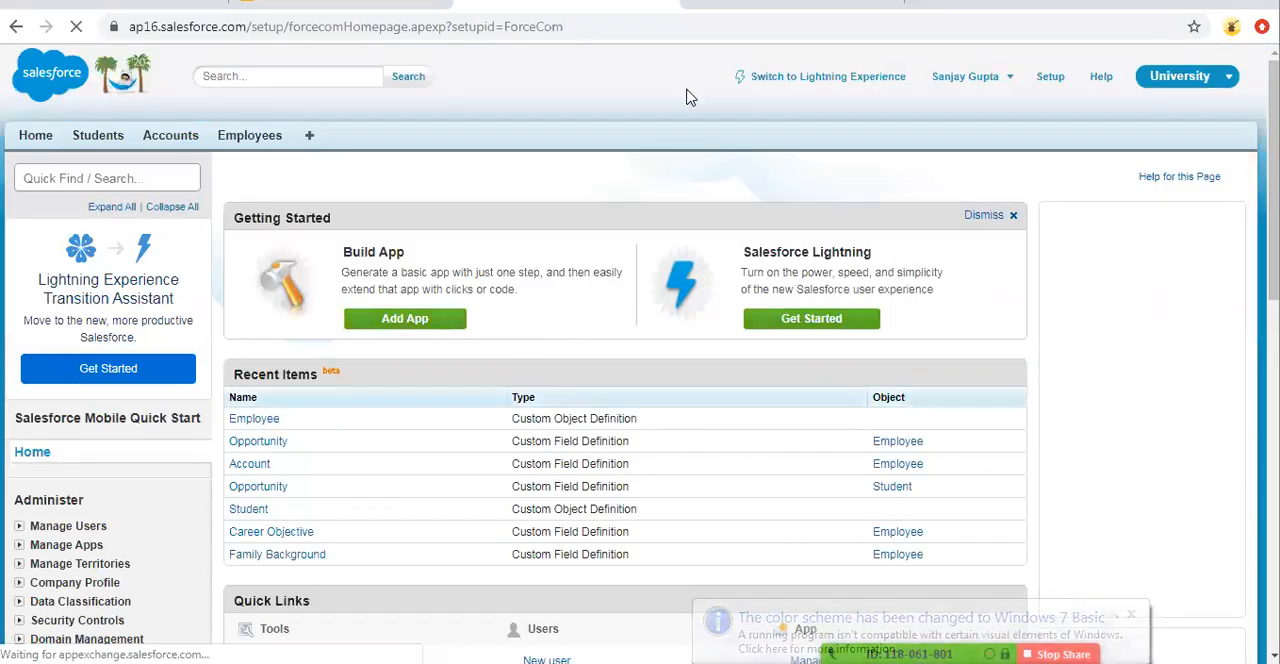
pyautogui.click(344, 28)
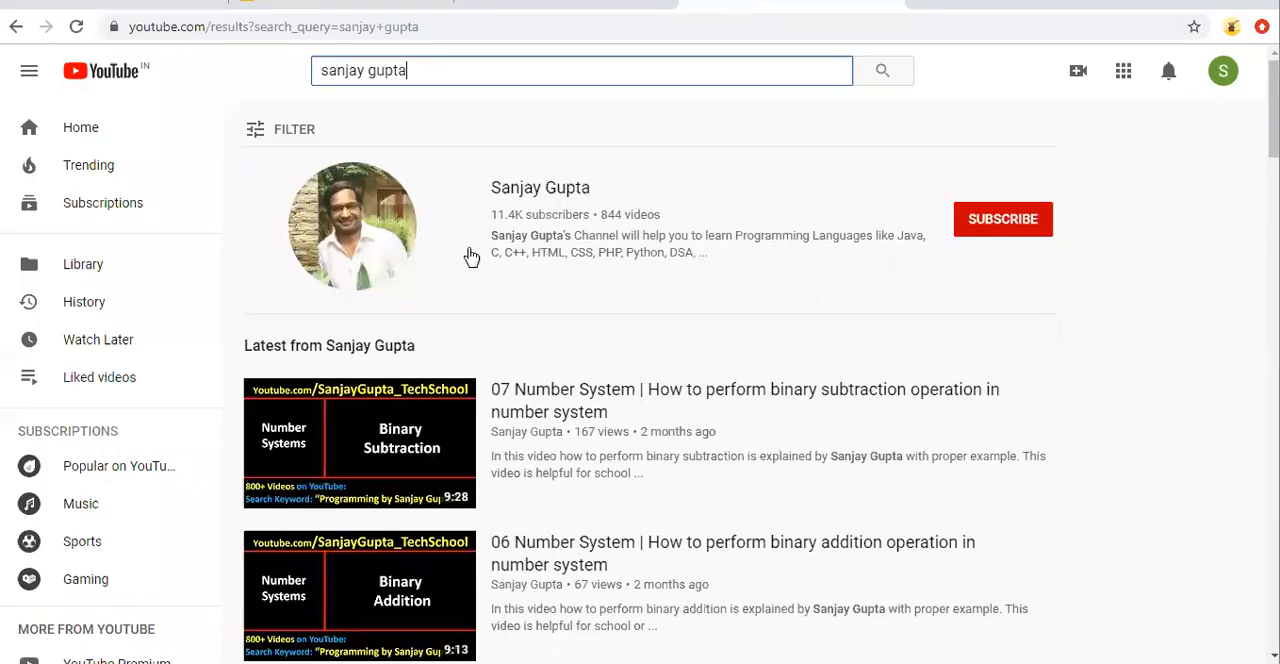
pyautogui.moveTo(456, 248)
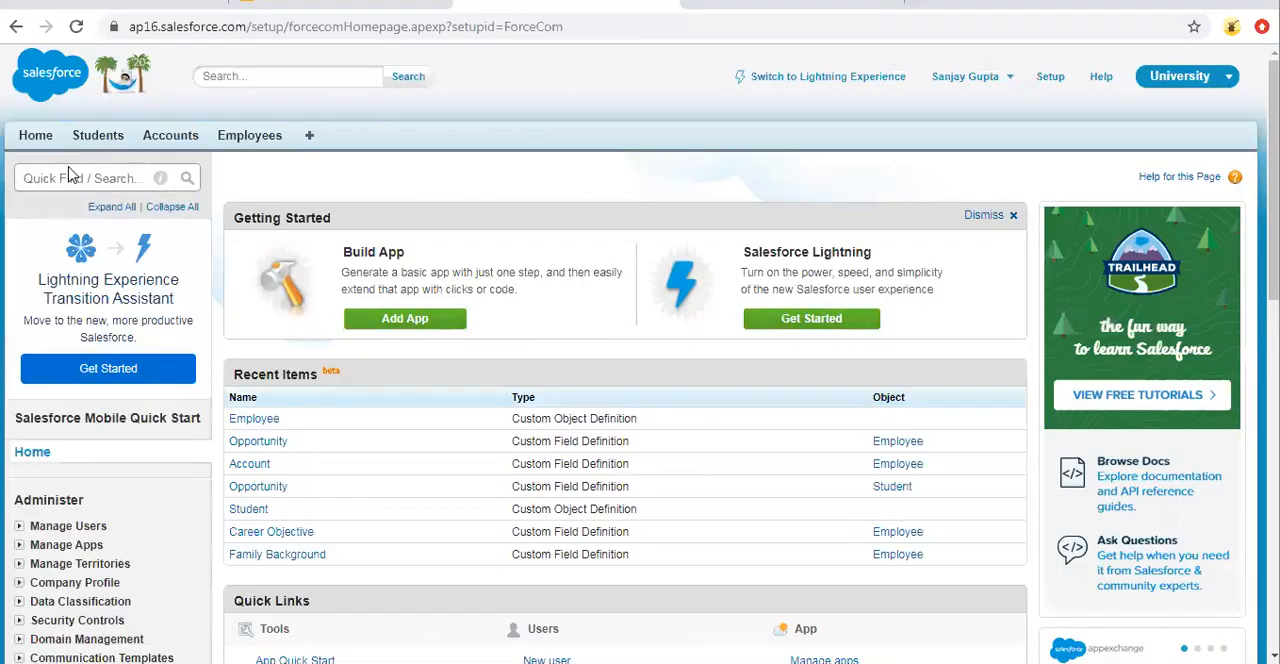
# - Find Objects via Quick Find and open the Employee object's Custom Fields & Relationships list
pyautogui.write('ob')
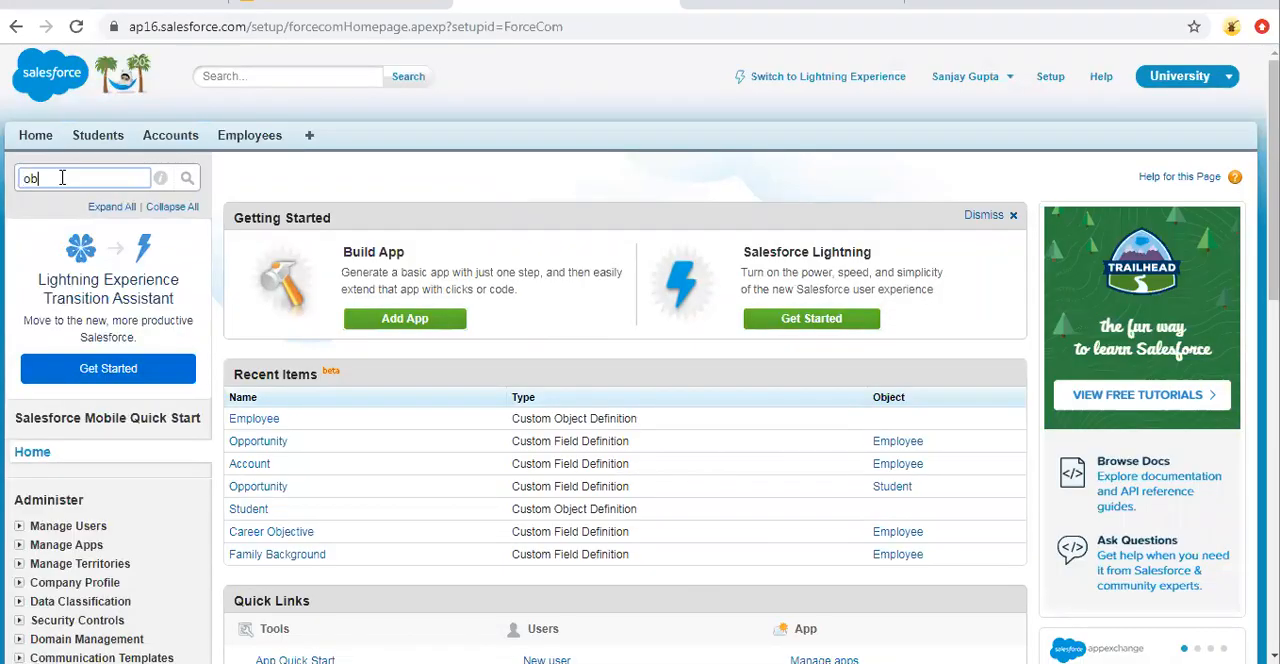
pyautogui.write('ject')
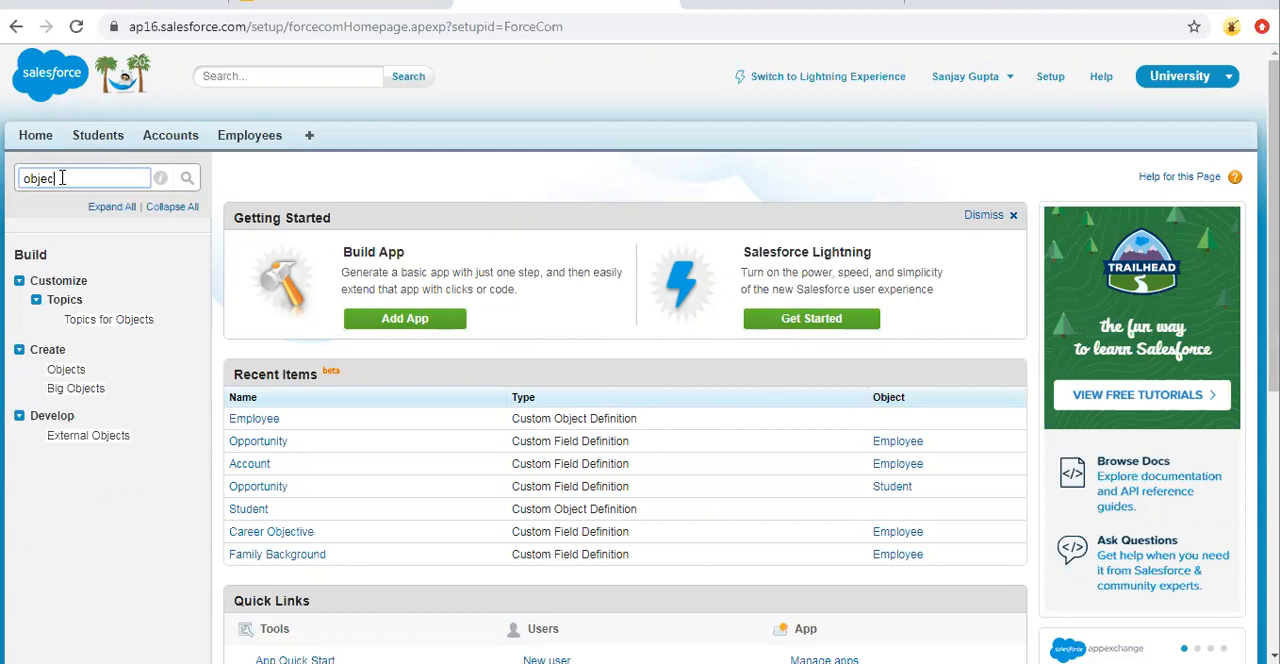
pyautogui.moveTo(66, 376)
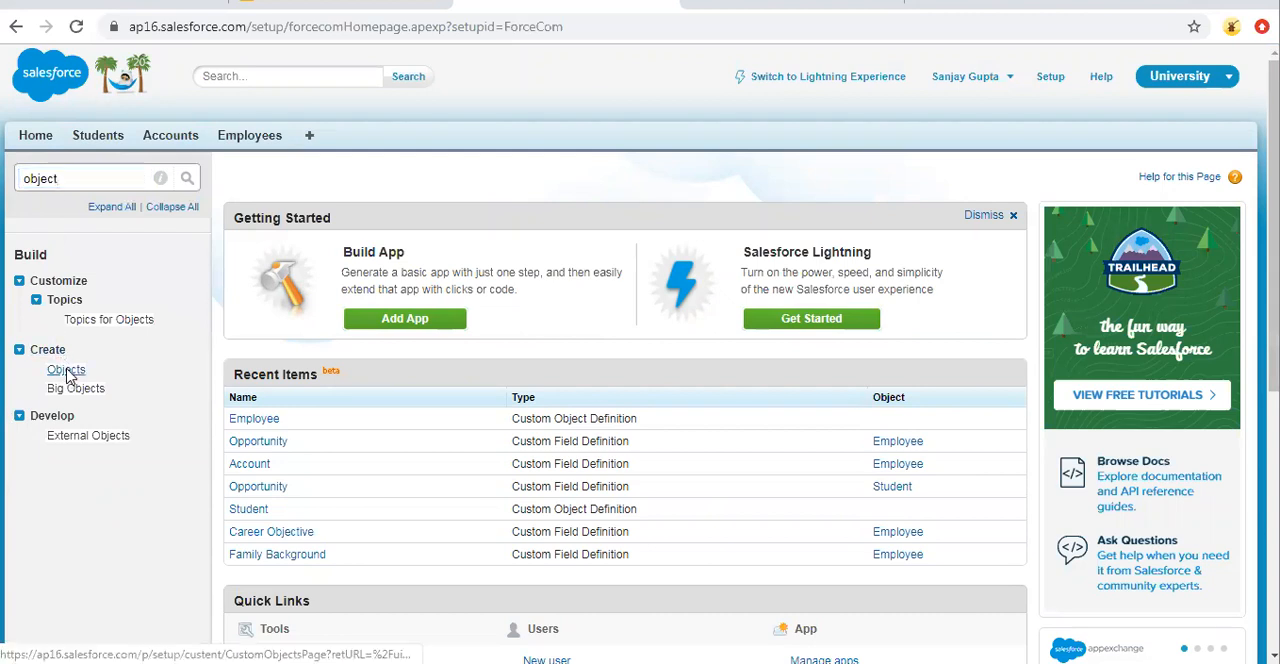
pyautogui.click(66, 368)
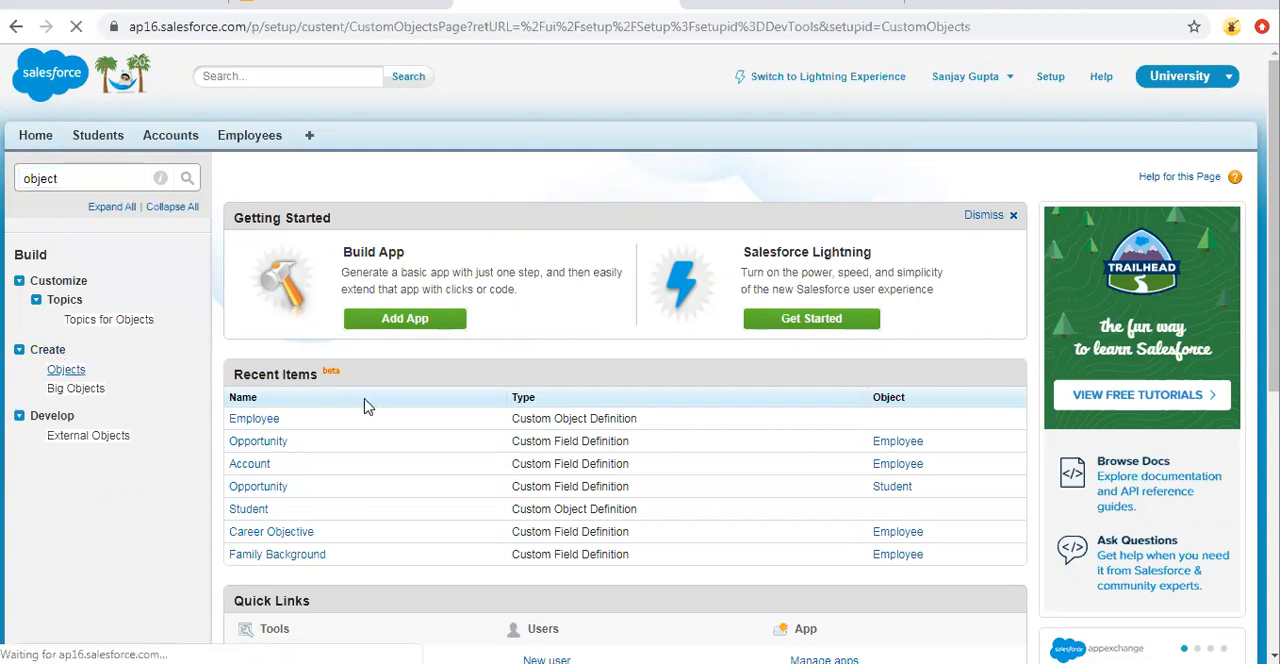
pyautogui.click(66, 368)
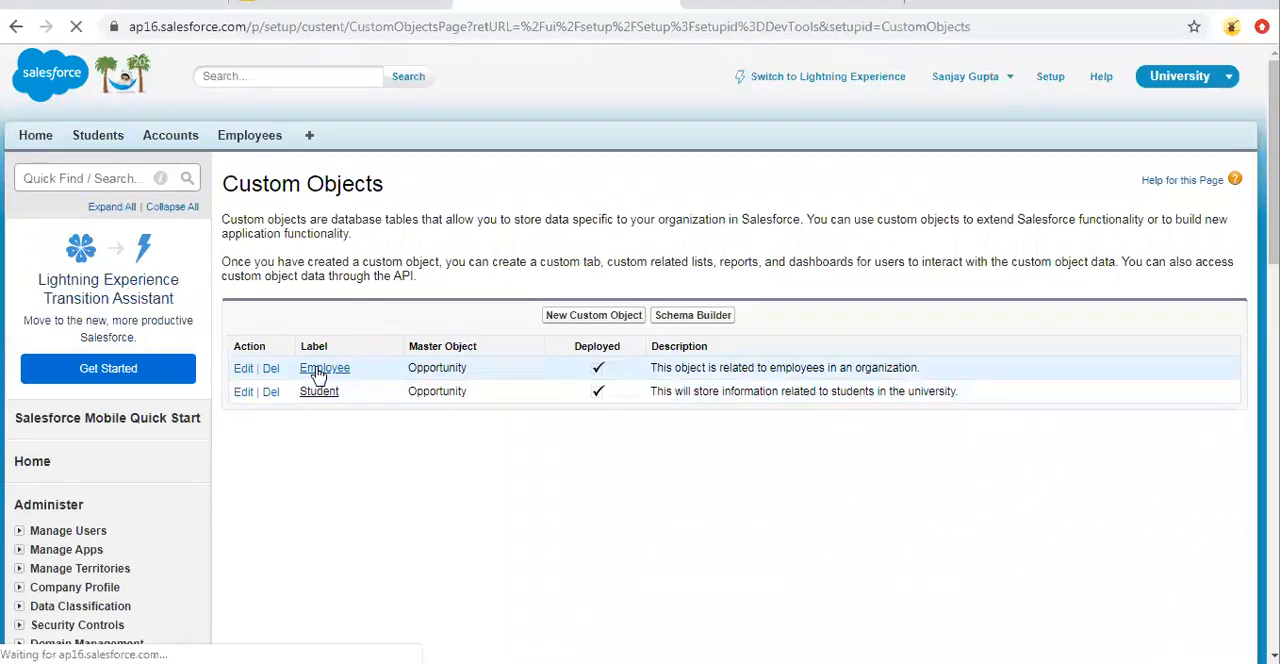
pyautogui.click(324, 368)
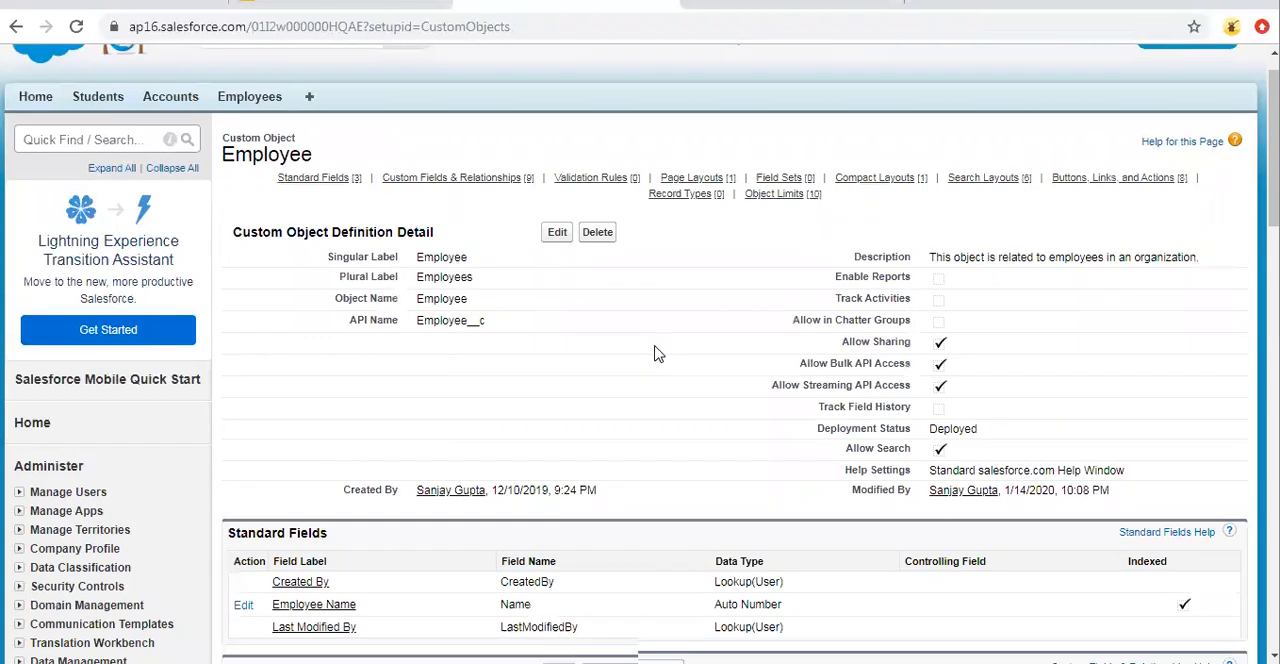
pyautogui.scroll(-3)
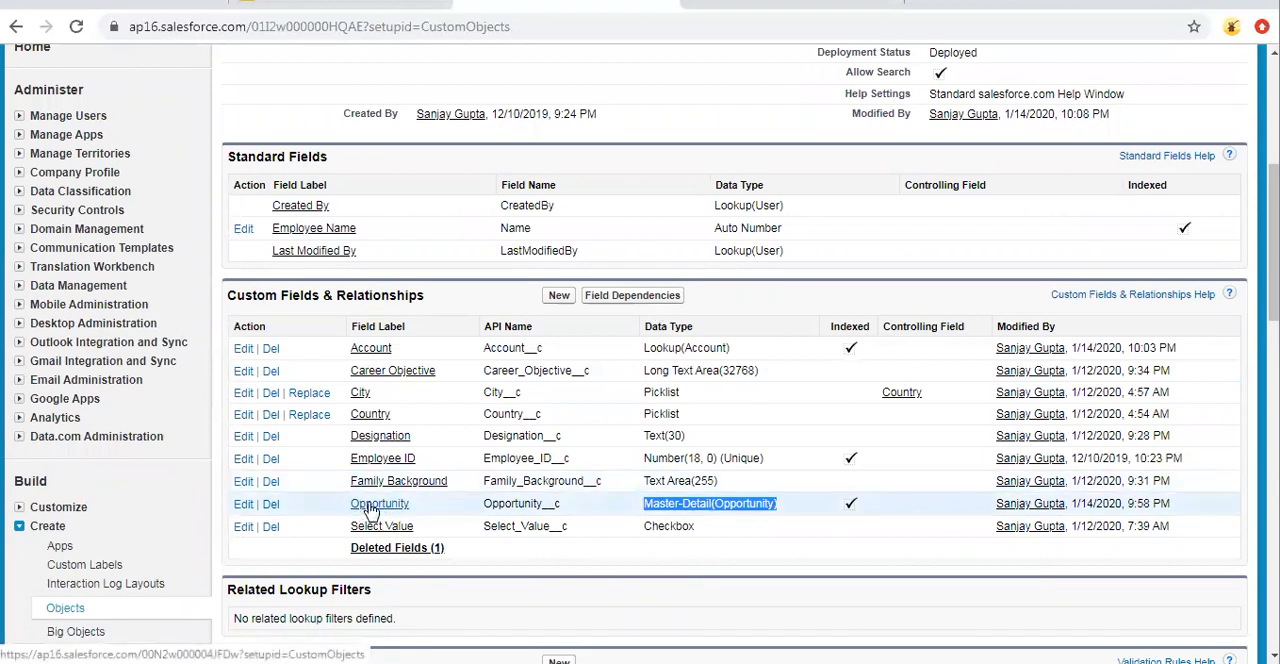
# - Open the Opportunity field definition and check Reparentable Master Detail is unchecked
pyautogui.click(380, 504)
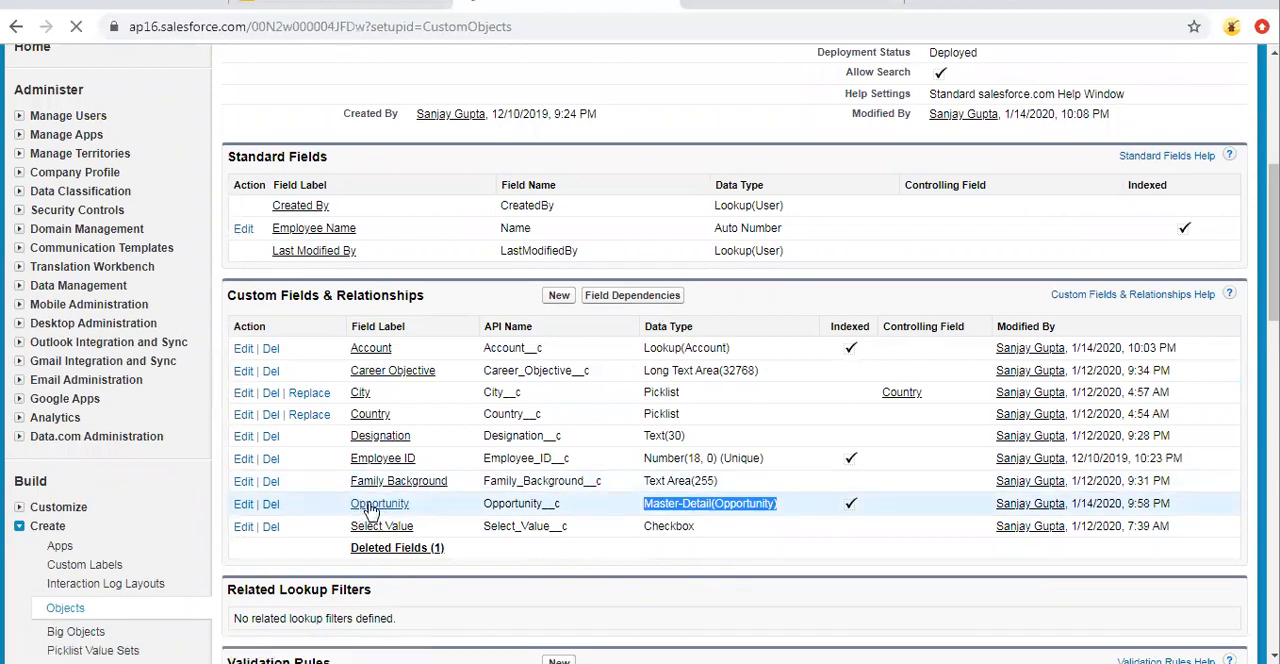
pyautogui.click(380, 504)
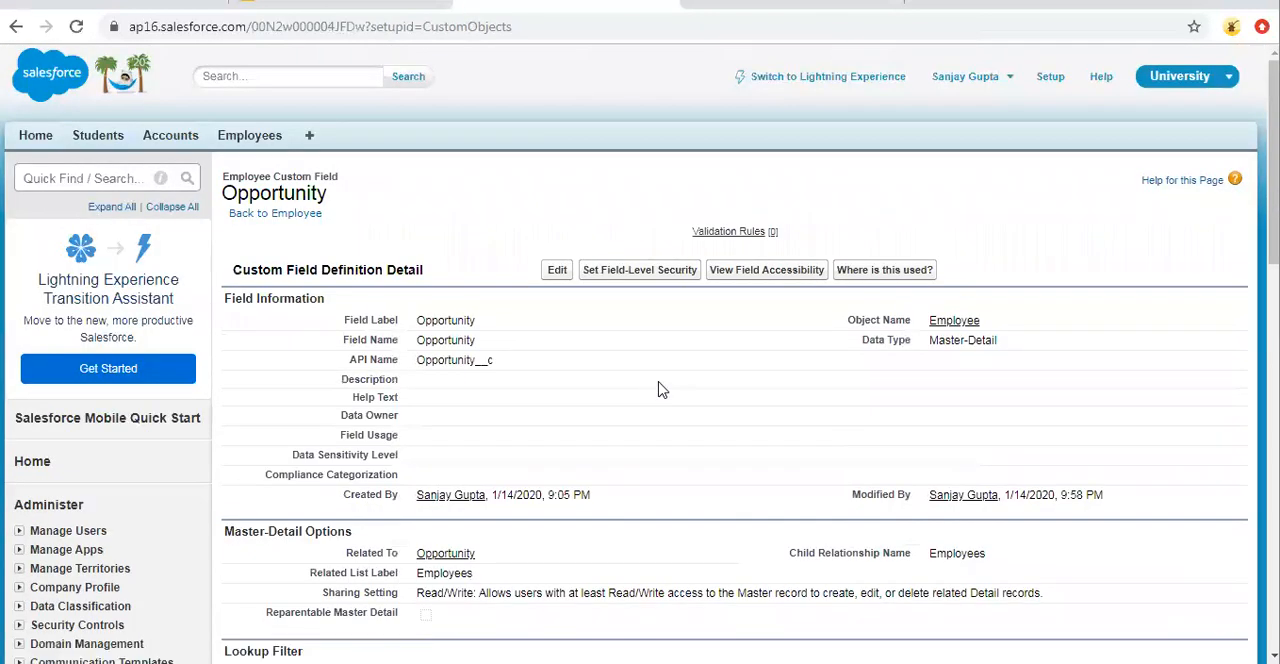
pyautogui.scroll(-3)
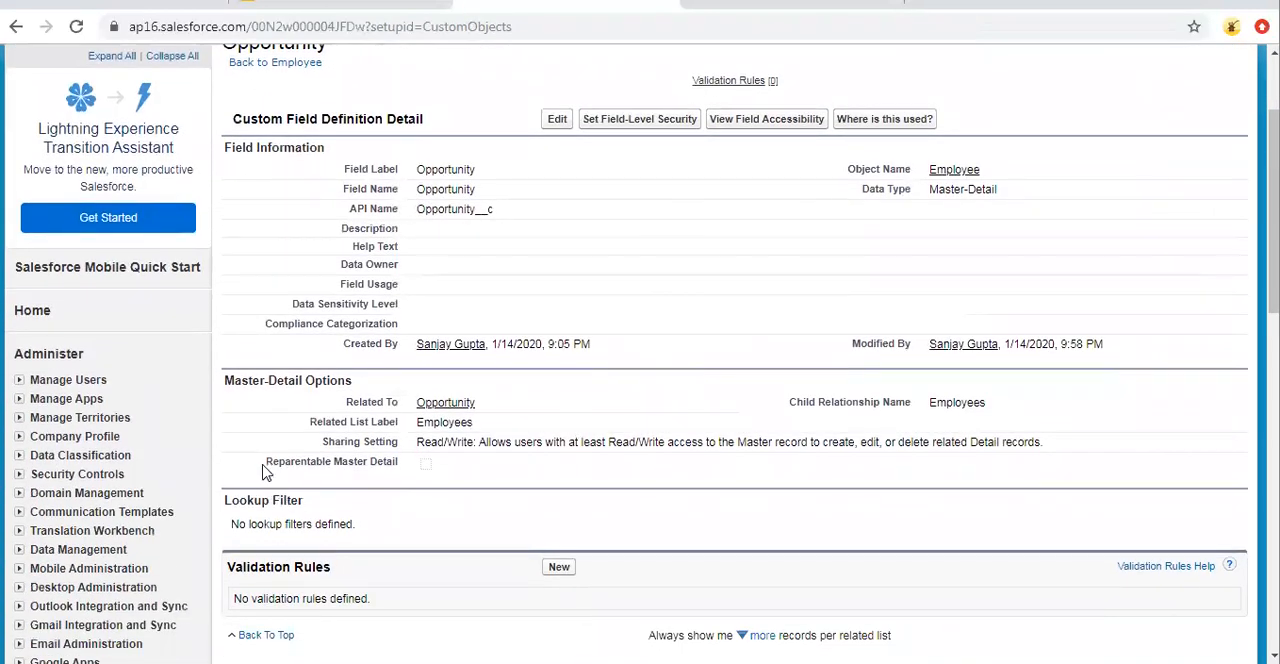
pyautogui.doubleClick(332, 460)
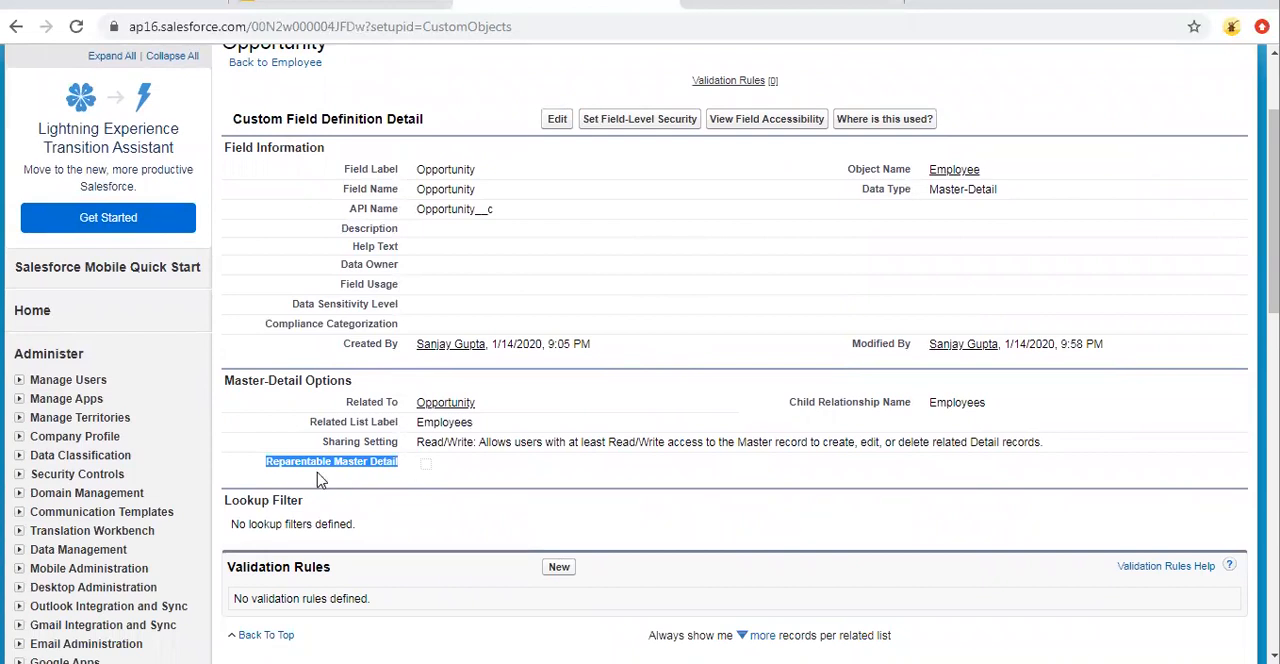
pyautogui.moveTo(448, 474)
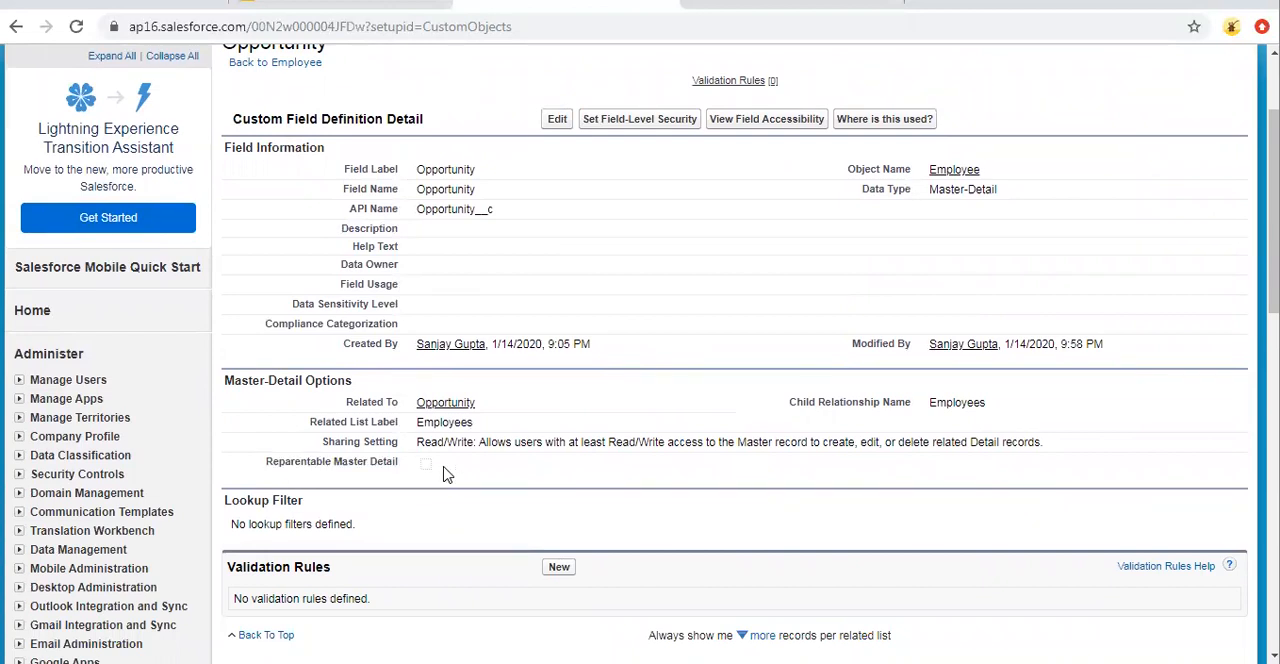
pyautogui.rightClick(232, 136)
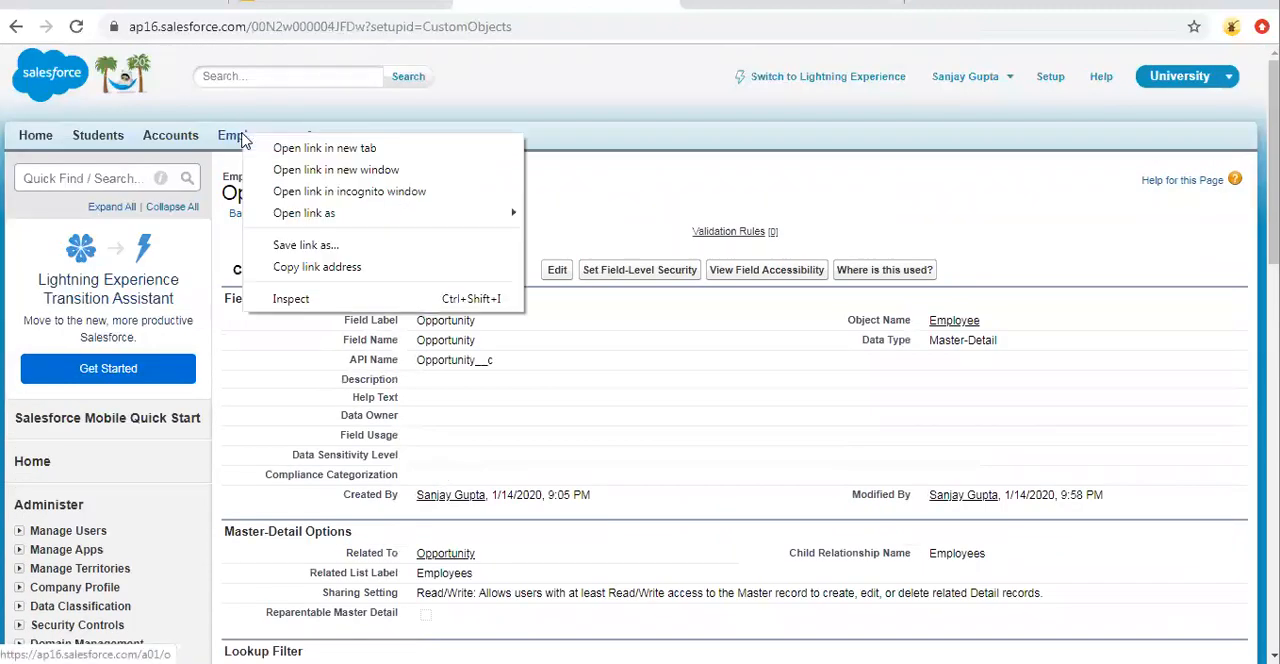
pyautogui.press('Escape')
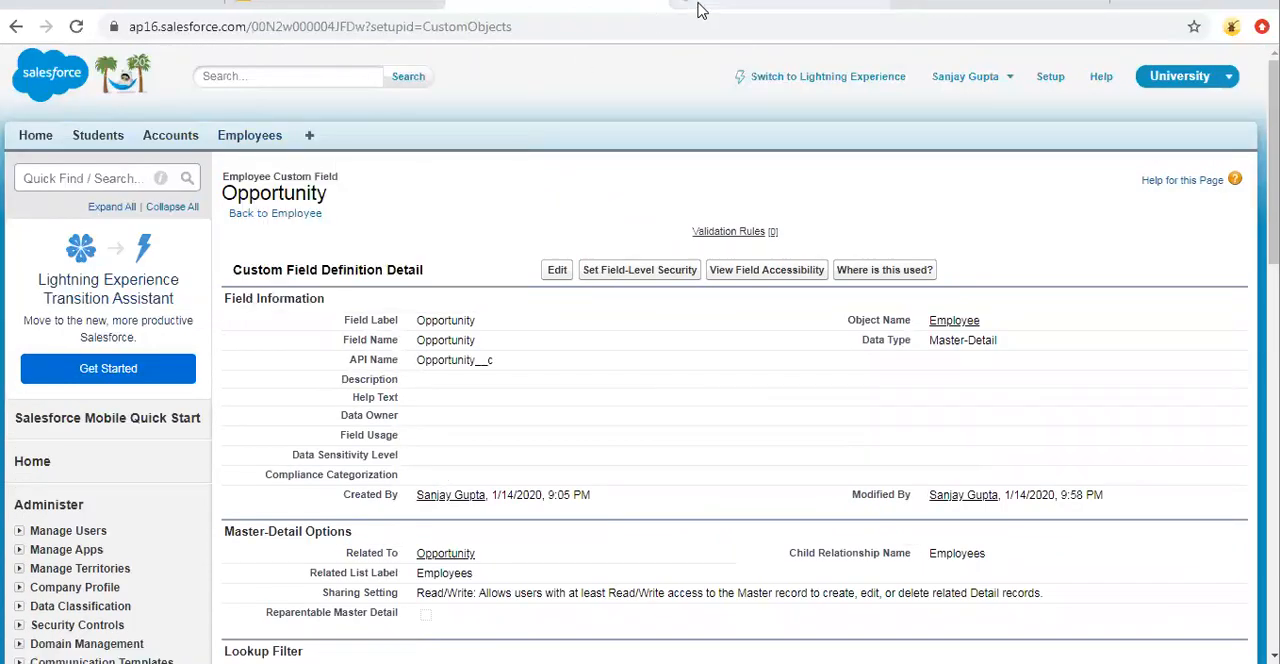
# - Edit employee E-0009 from the Employees list and see Opportunity shown as read-only text
pyautogui.click(248, 136)
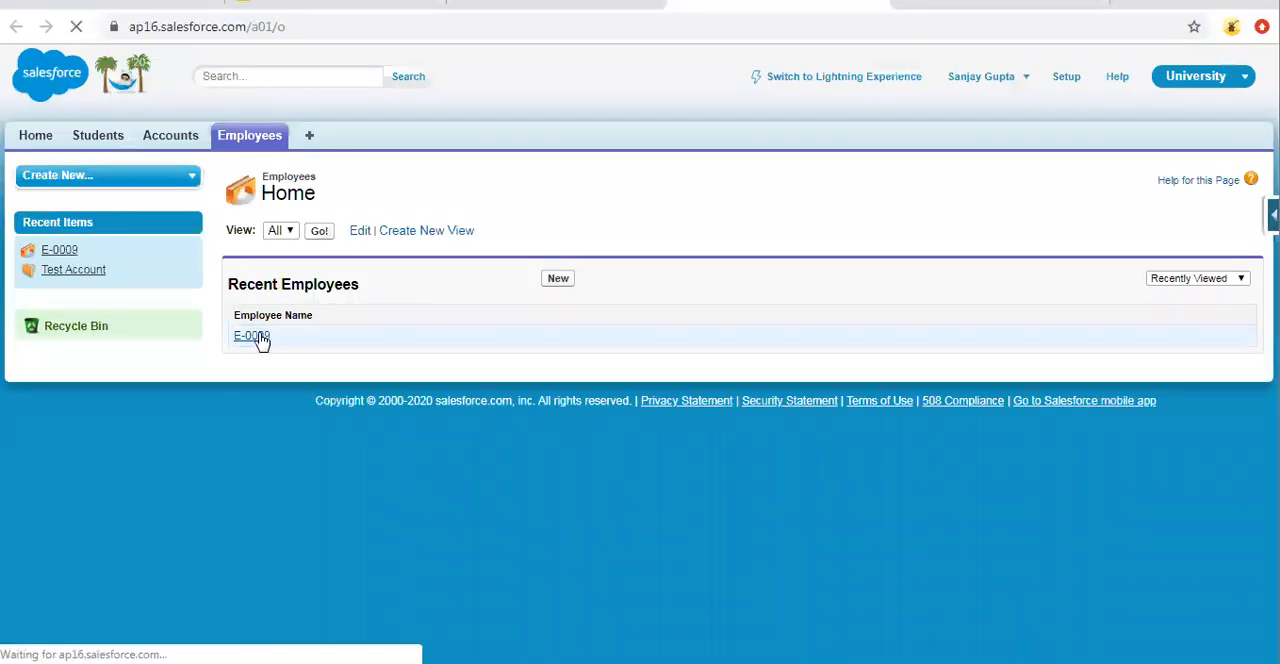
pyautogui.click(252, 334)
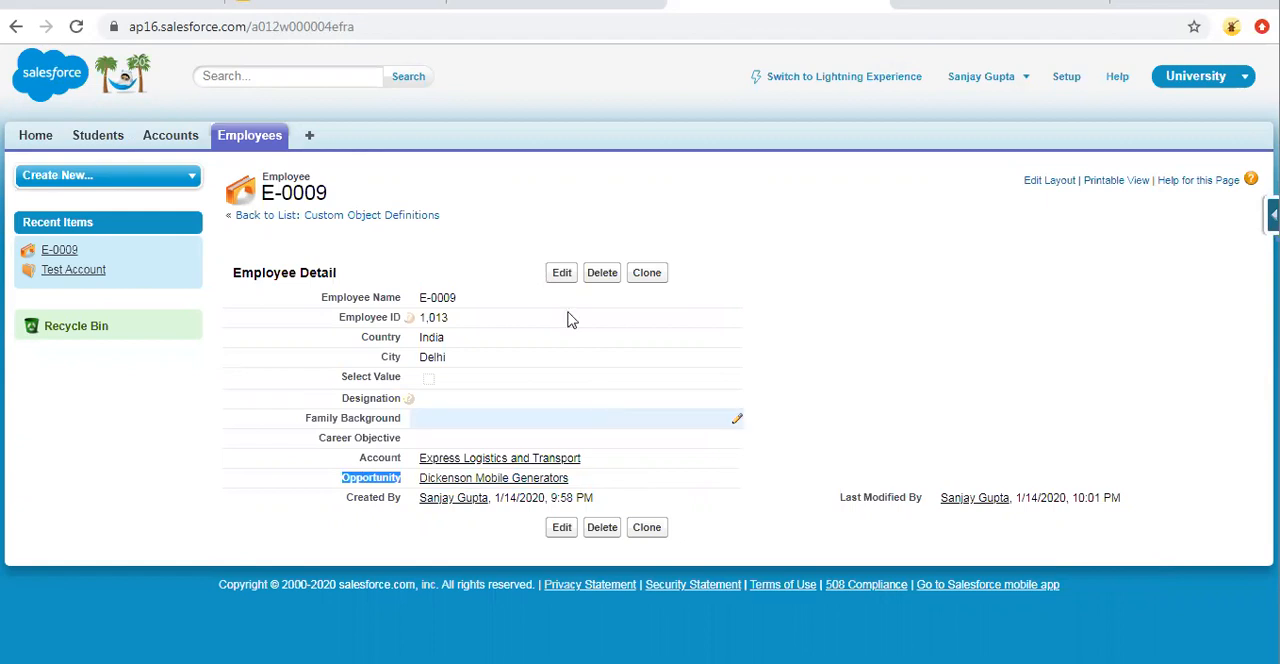
pyautogui.click(560, 272)
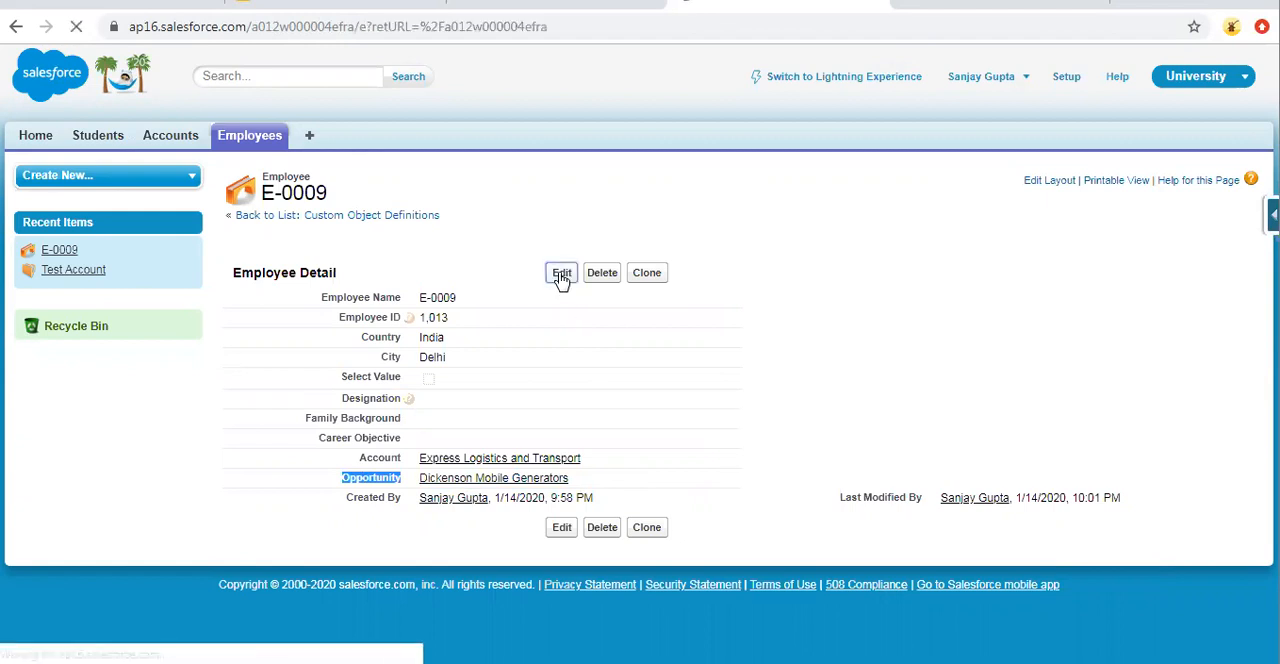
pyautogui.click(560, 272)
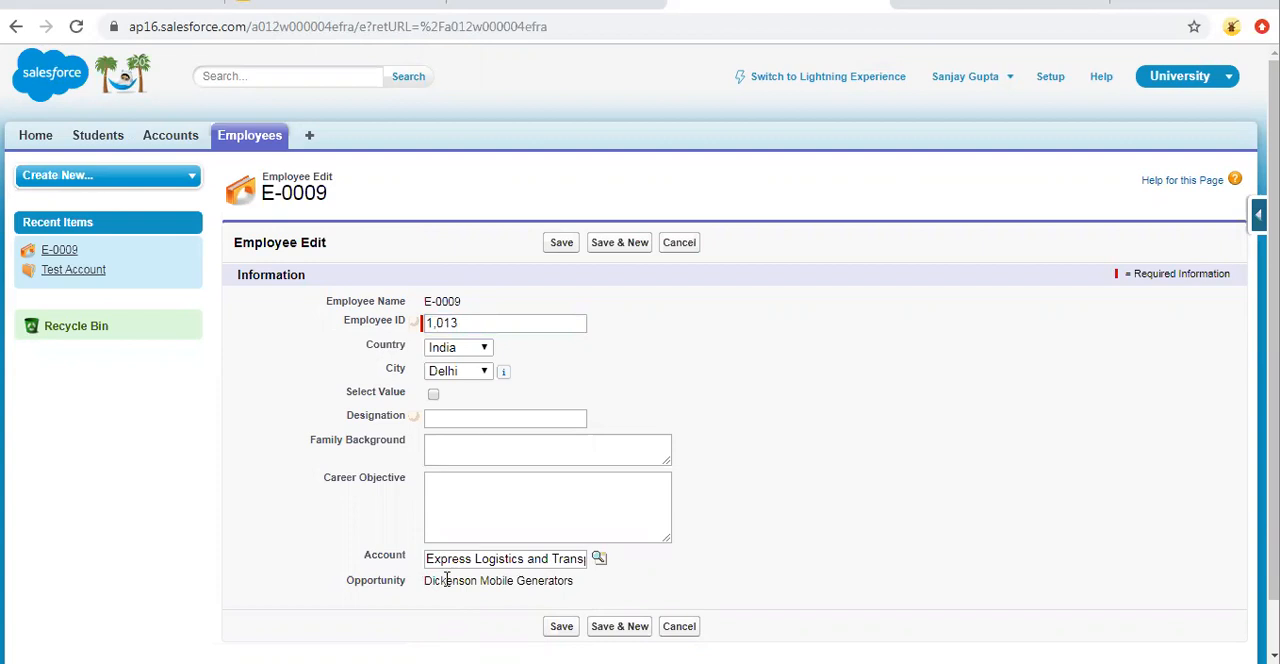
pyautogui.moveTo(584, 596)
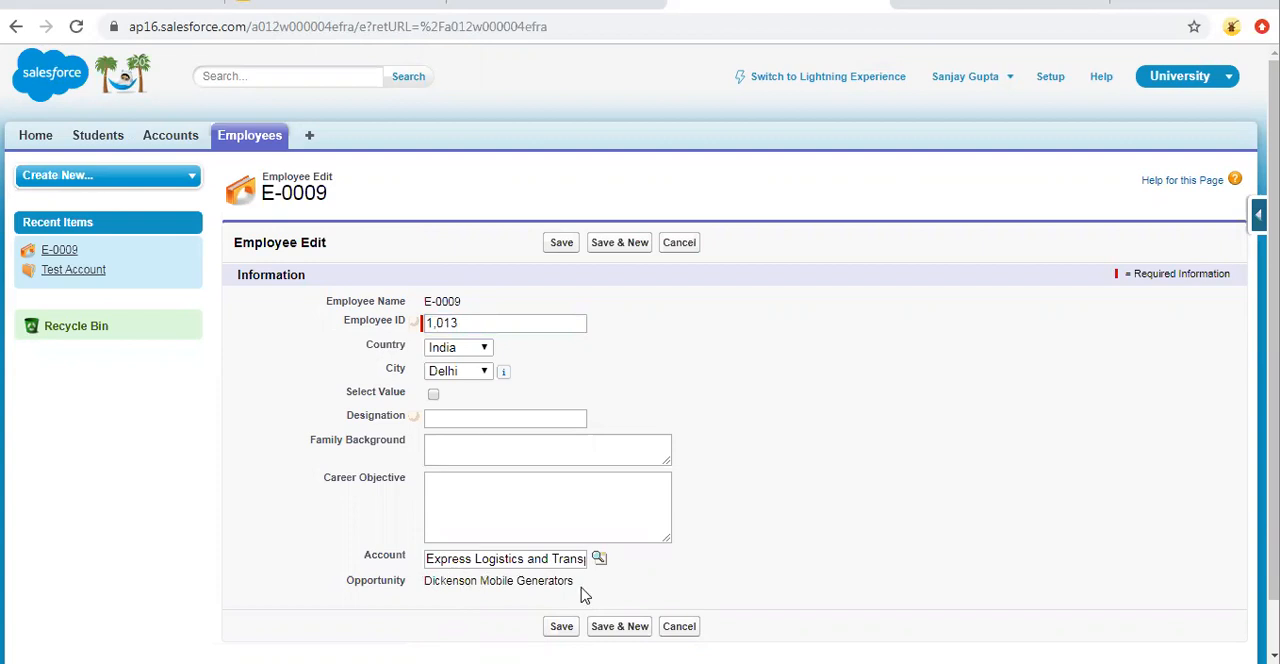
pyautogui.moveTo(730, 556)
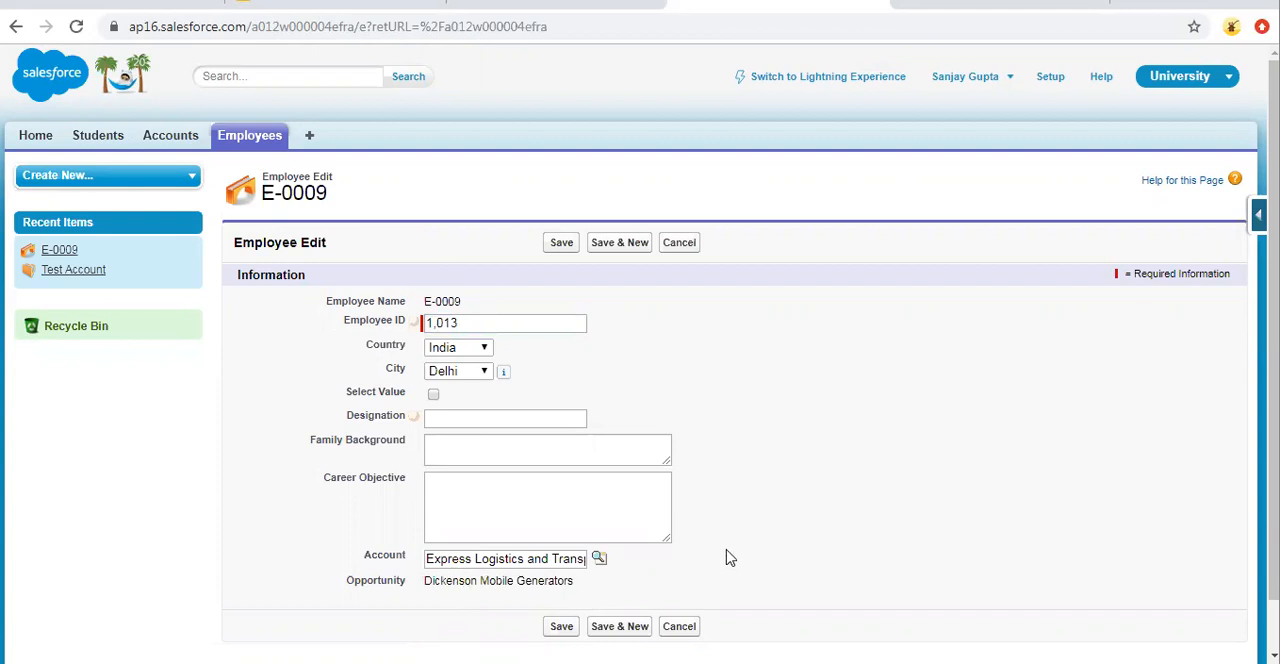
pyautogui.moveTo(482, 580)
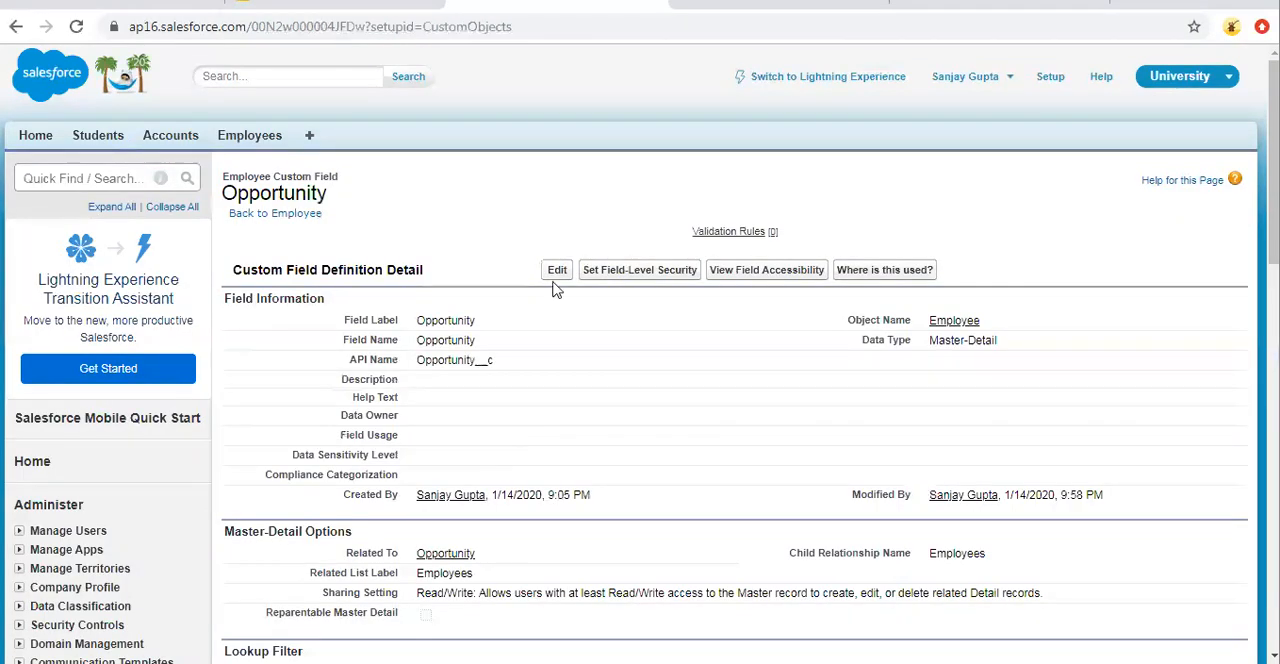
# - Edit the Opportunity field, tick Allow reparenting under Master-Detail Options and save
pyautogui.click(556, 268)
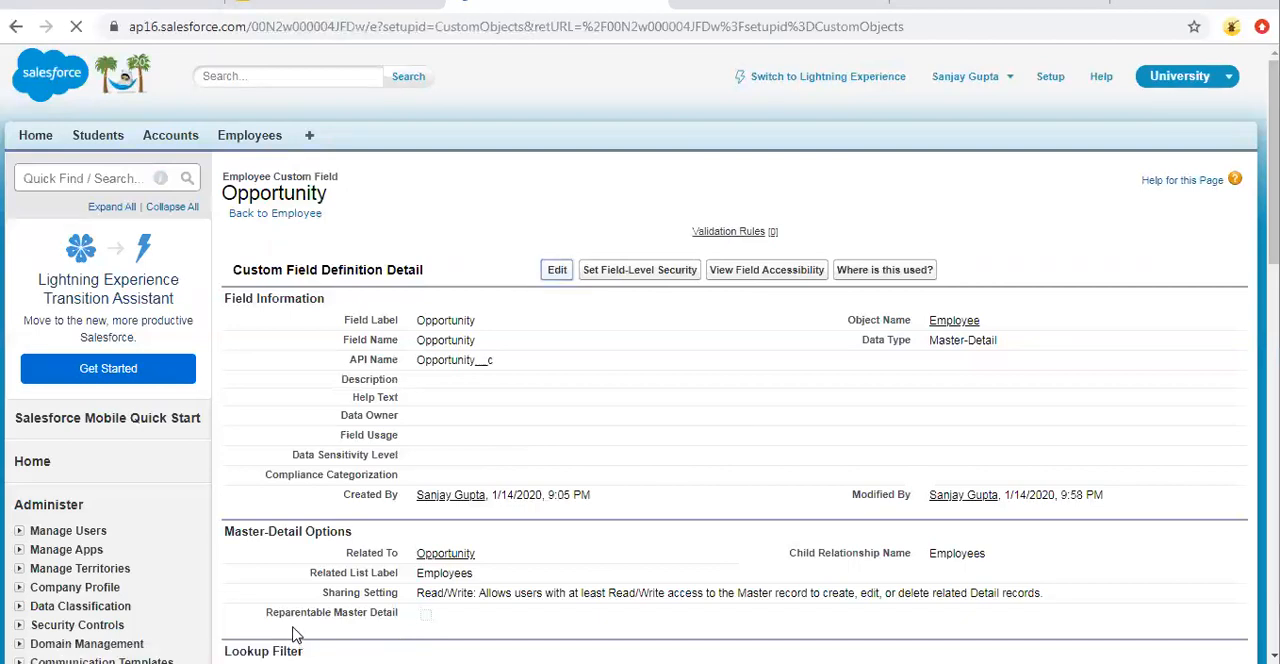
pyautogui.click(556, 268)
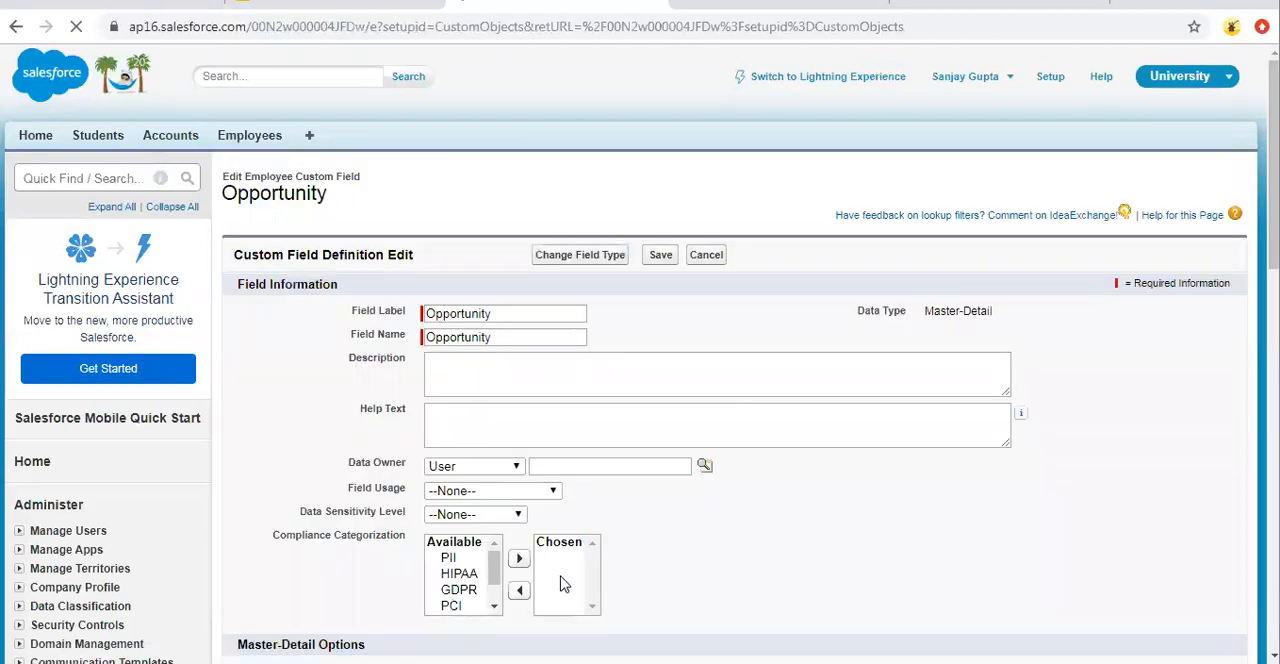
pyautogui.scroll(-3)
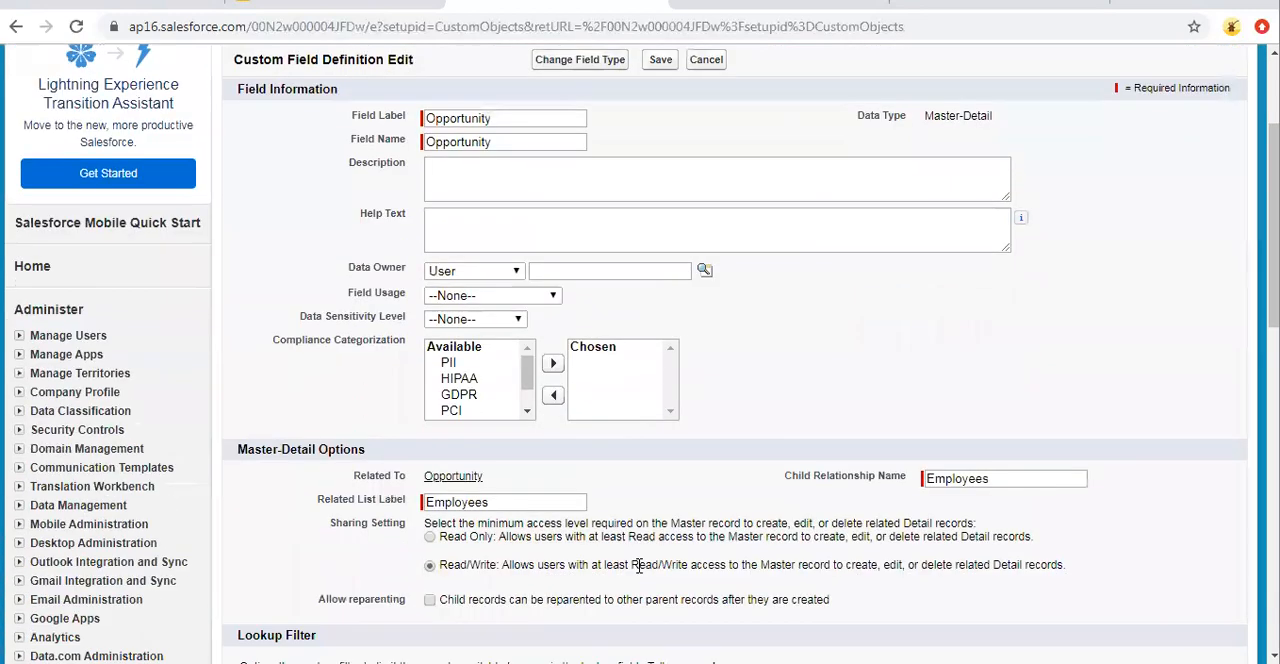
pyautogui.scroll(-3)
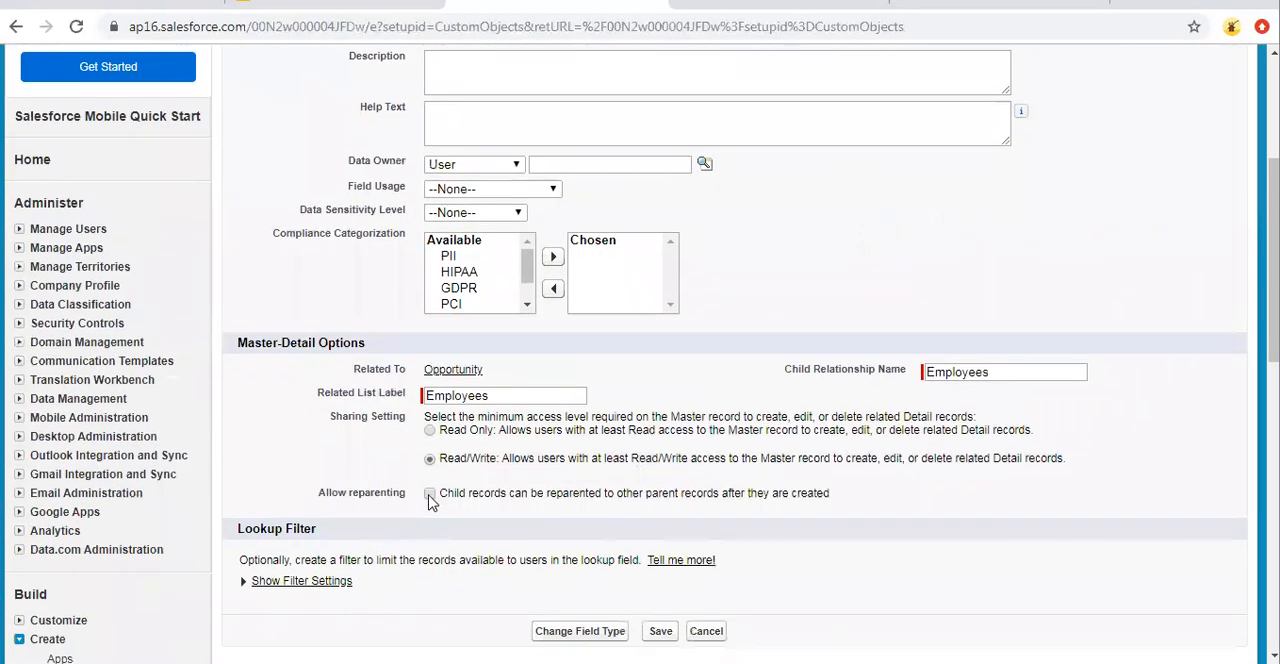
pyautogui.click(430, 492)
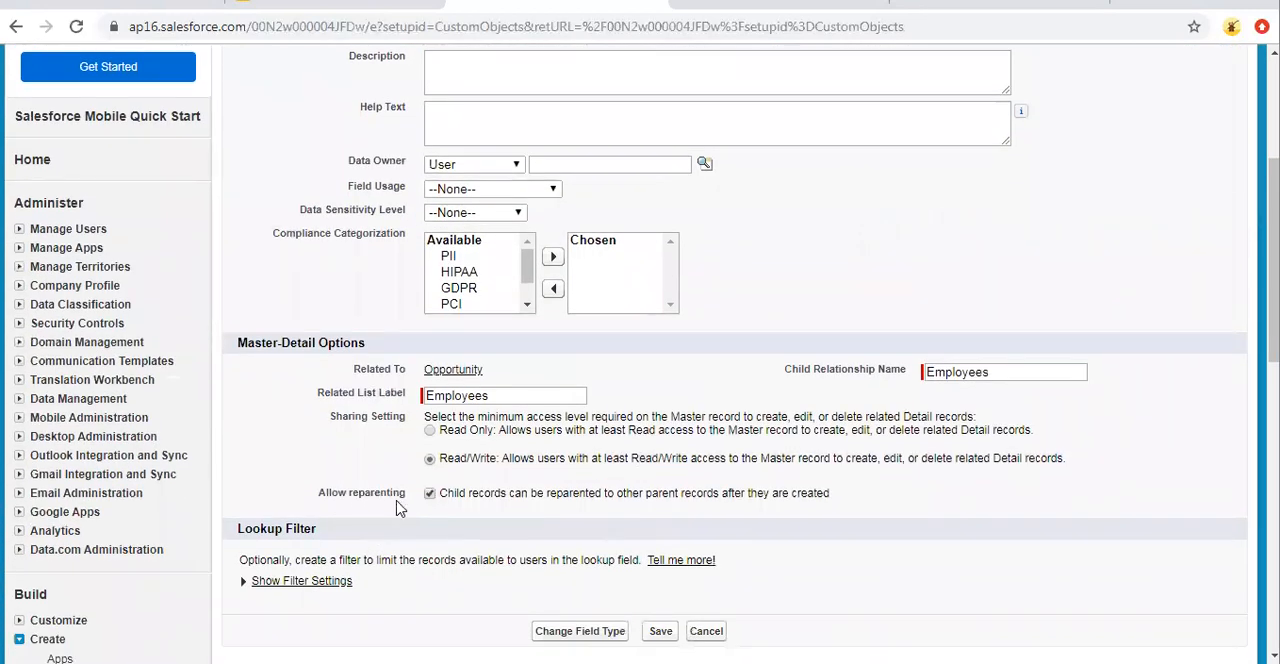
pyautogui.moveTo(476, 510)
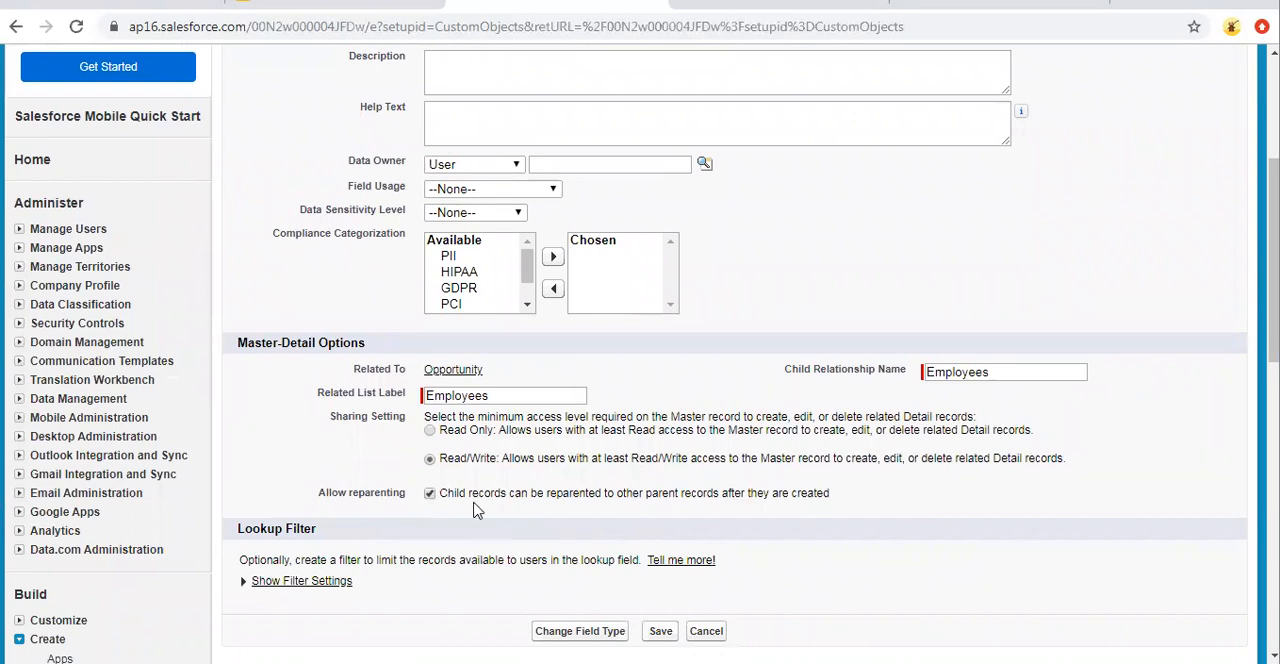
pyautogui.moveTo(590, 514)
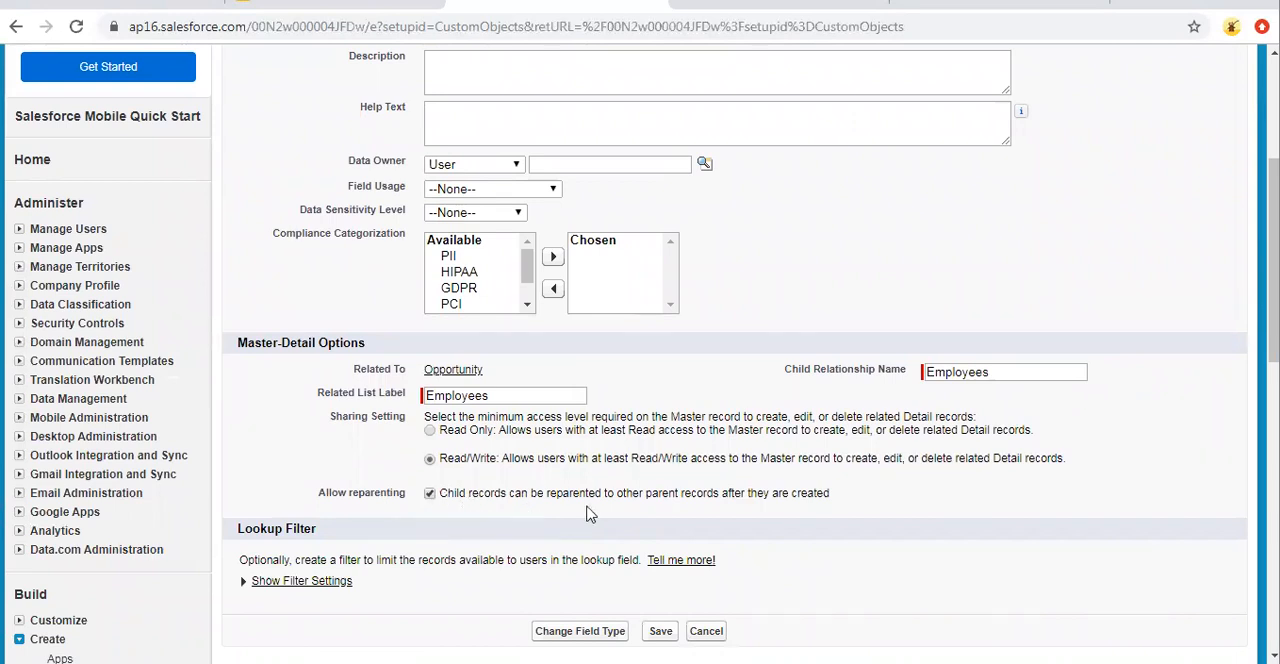
pyautogui.moveTo(728, 512)
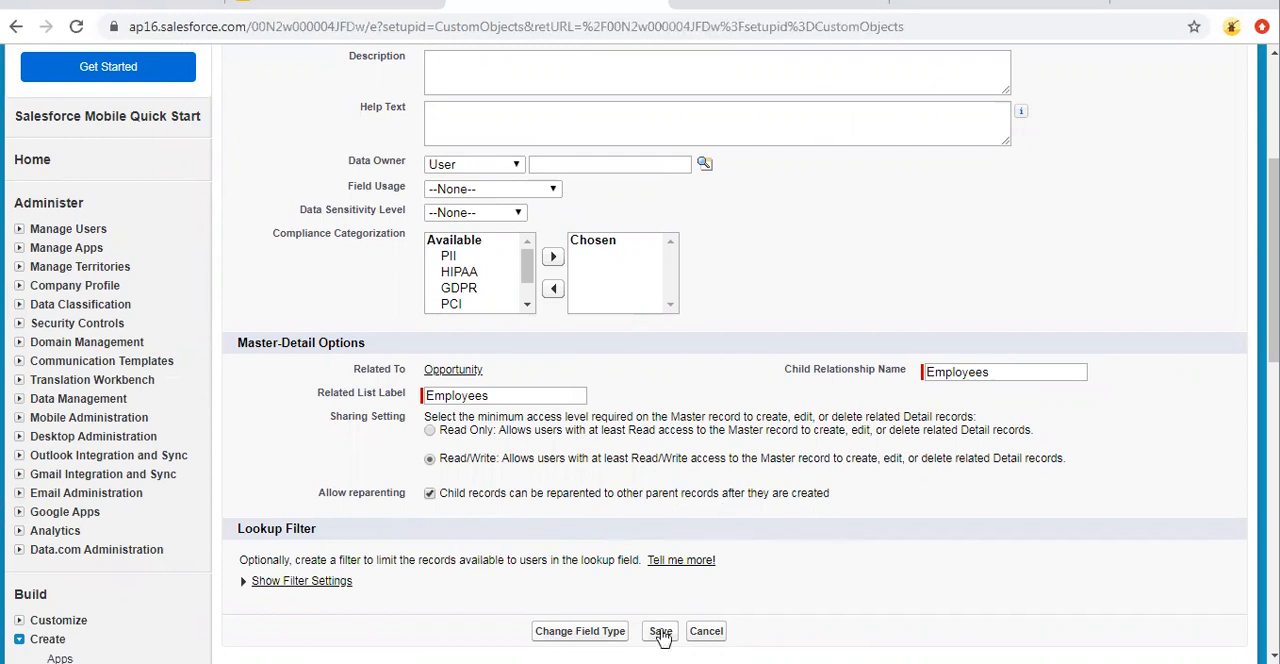
pyautogui.click(660, 632)
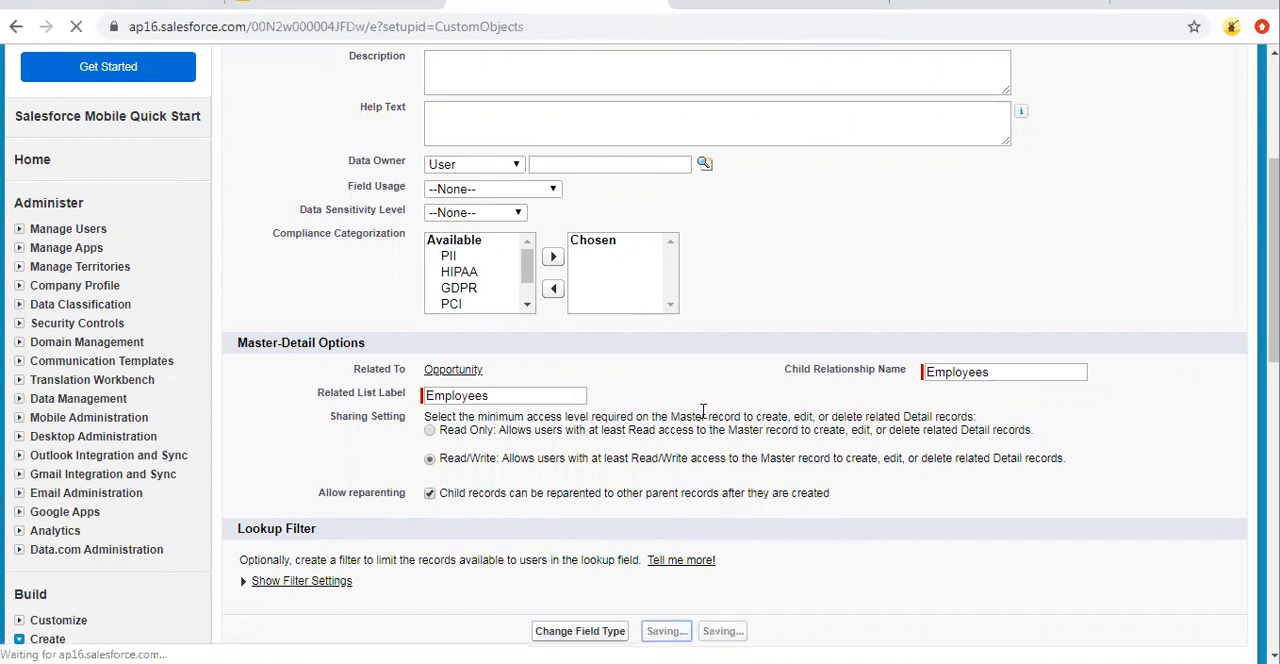
pyautogui.click(664, 630)
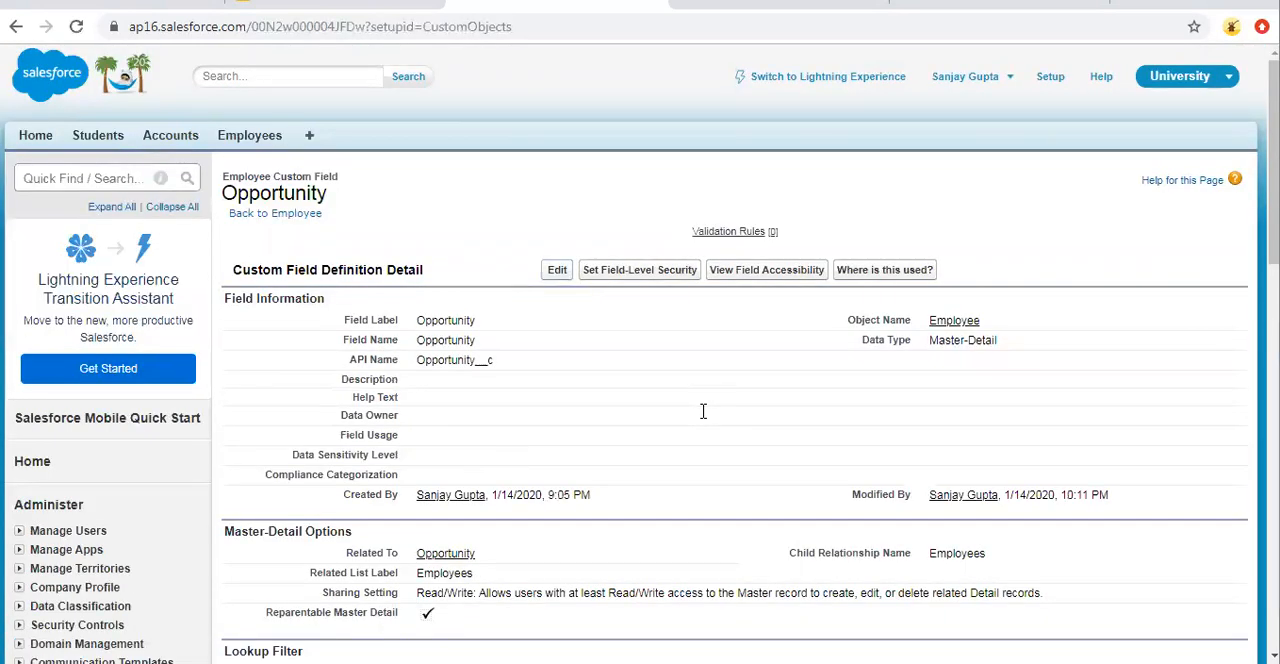
pyautogui.moveTo(260, 624)
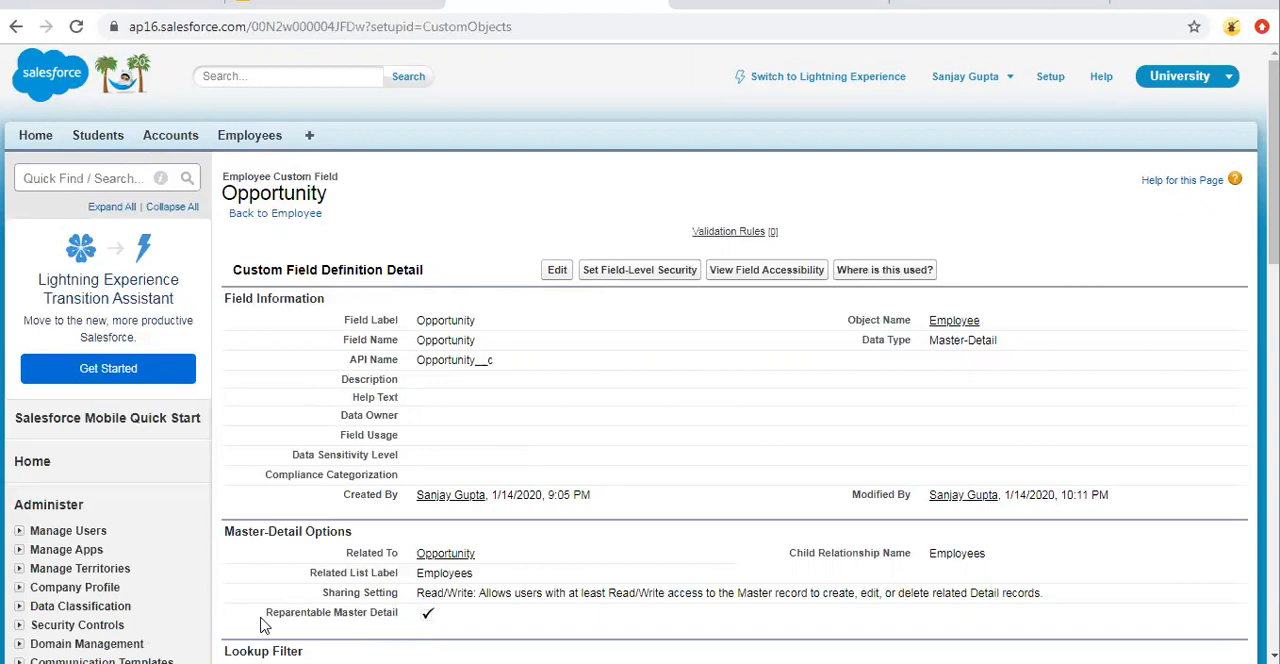
pyautogui.moveTo(456, 166)
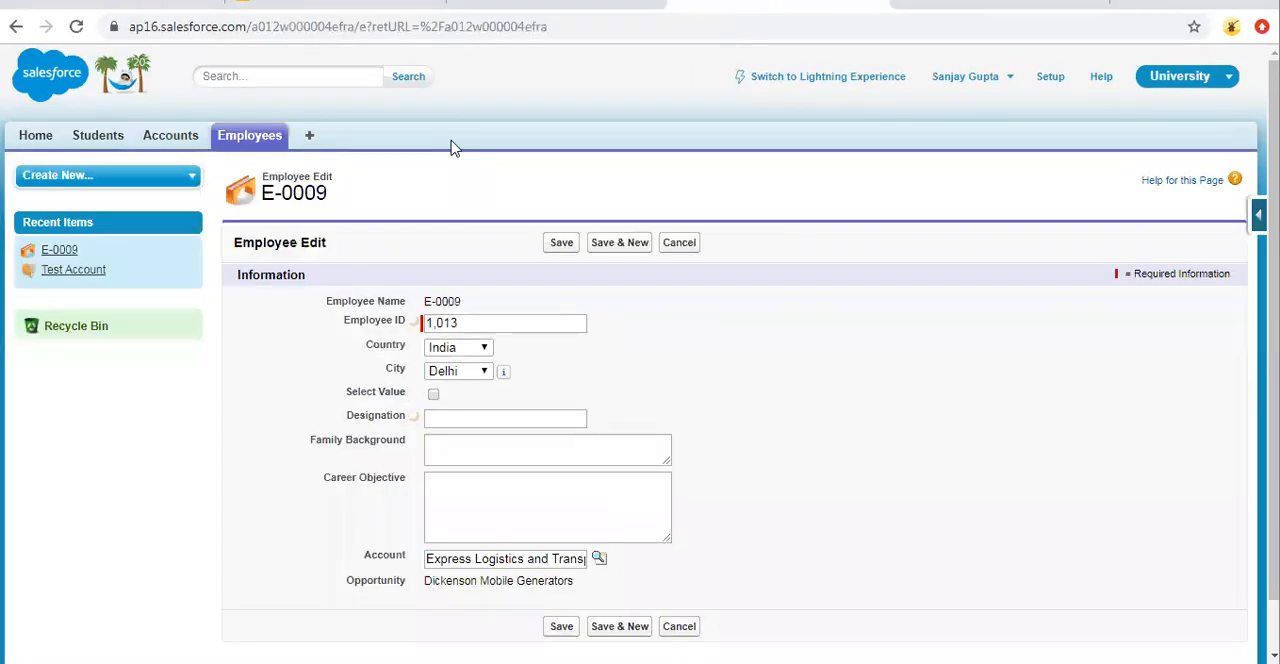
# - Edit employee E-0009, still parented to Dickenson Mobile Generators, now with an editable Opportunity lookup
pyautogui.click(248, 136)
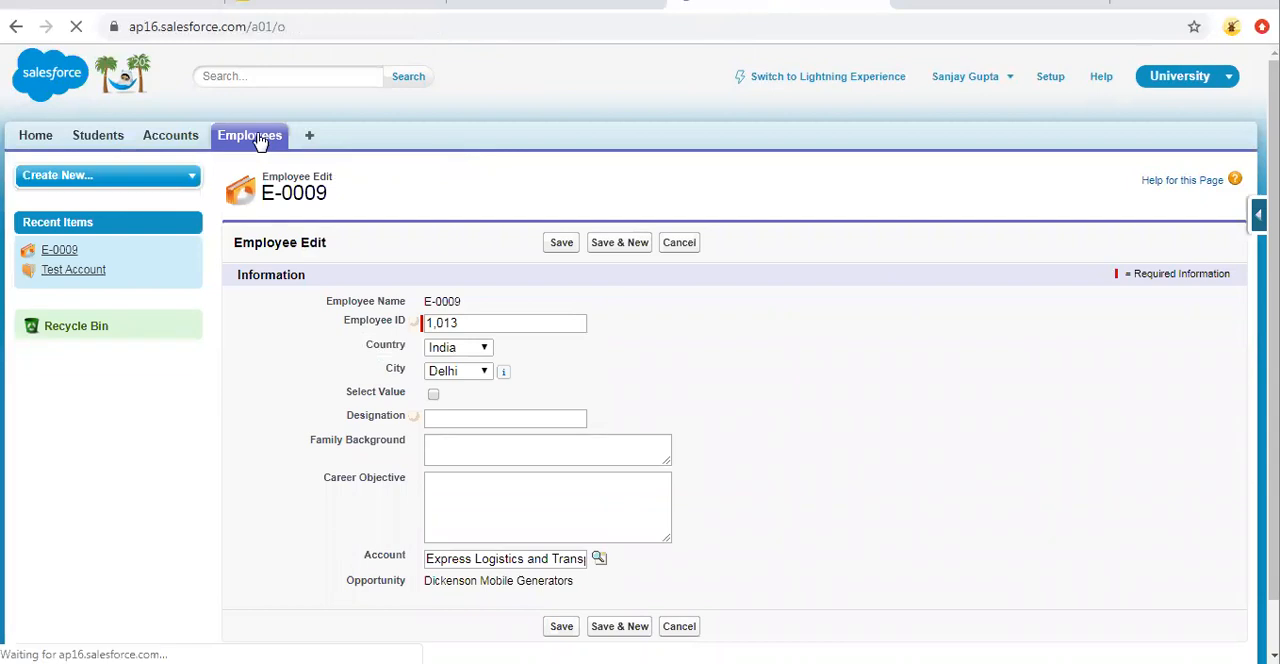
pyautogui.click(248, 136)
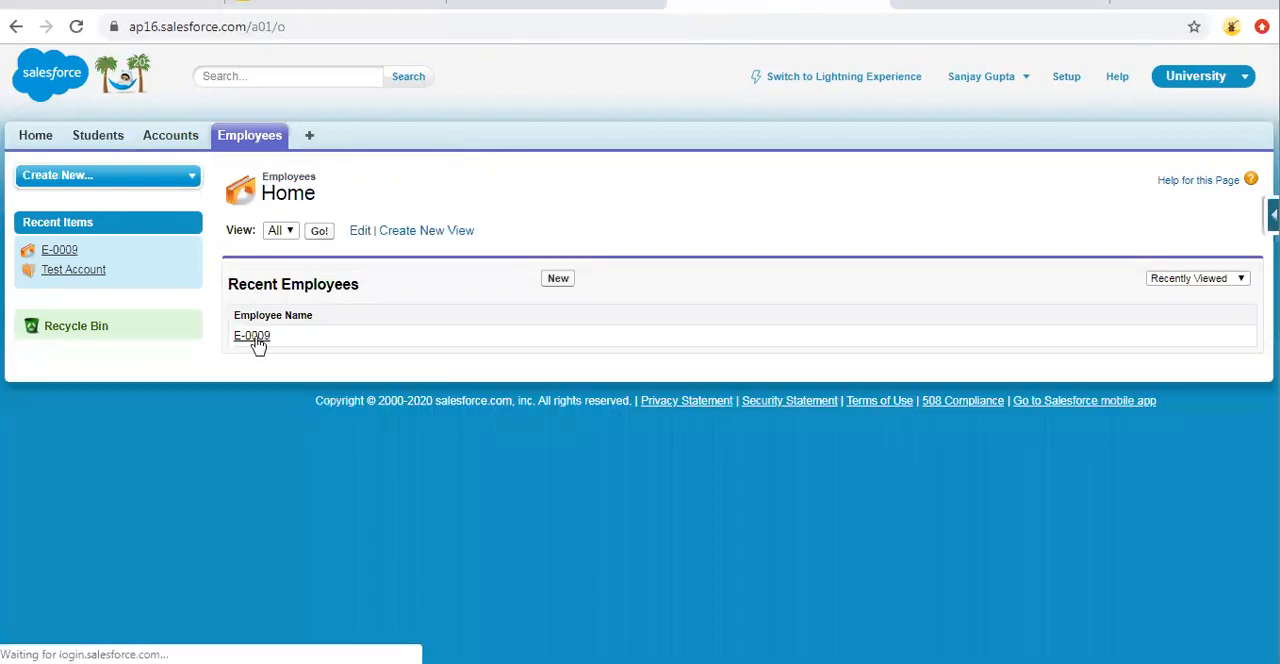
pyautogui.click(252, 334)
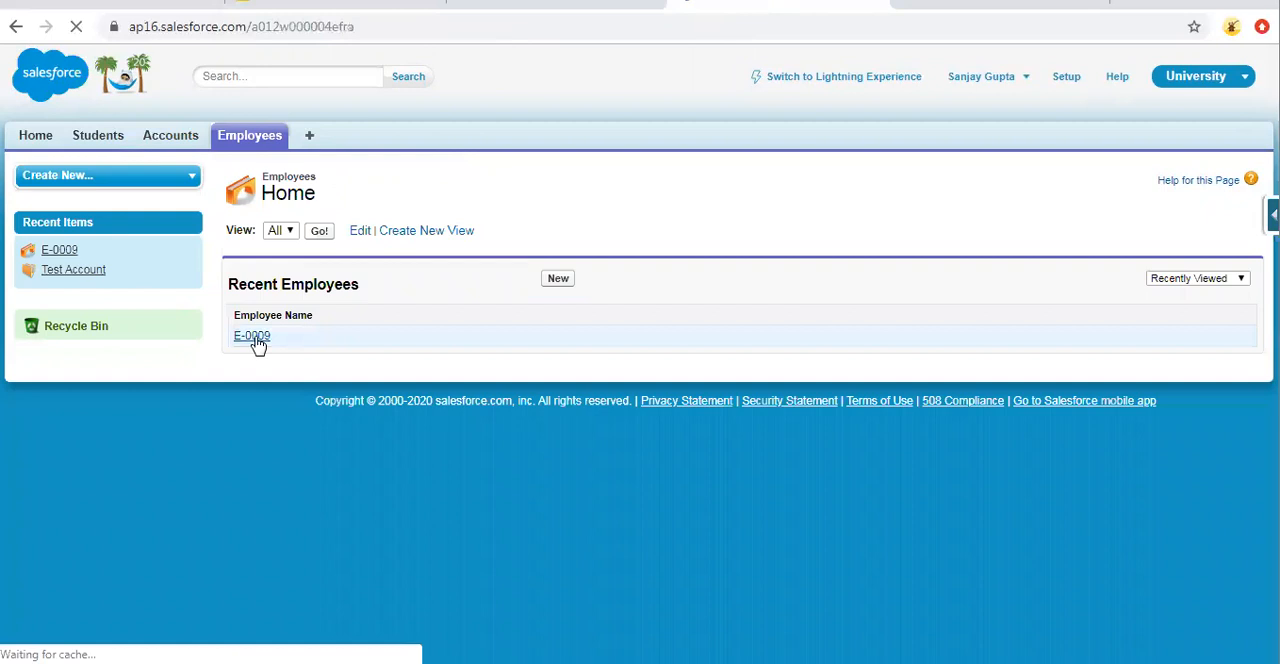
pyautogui.click(252, 334)
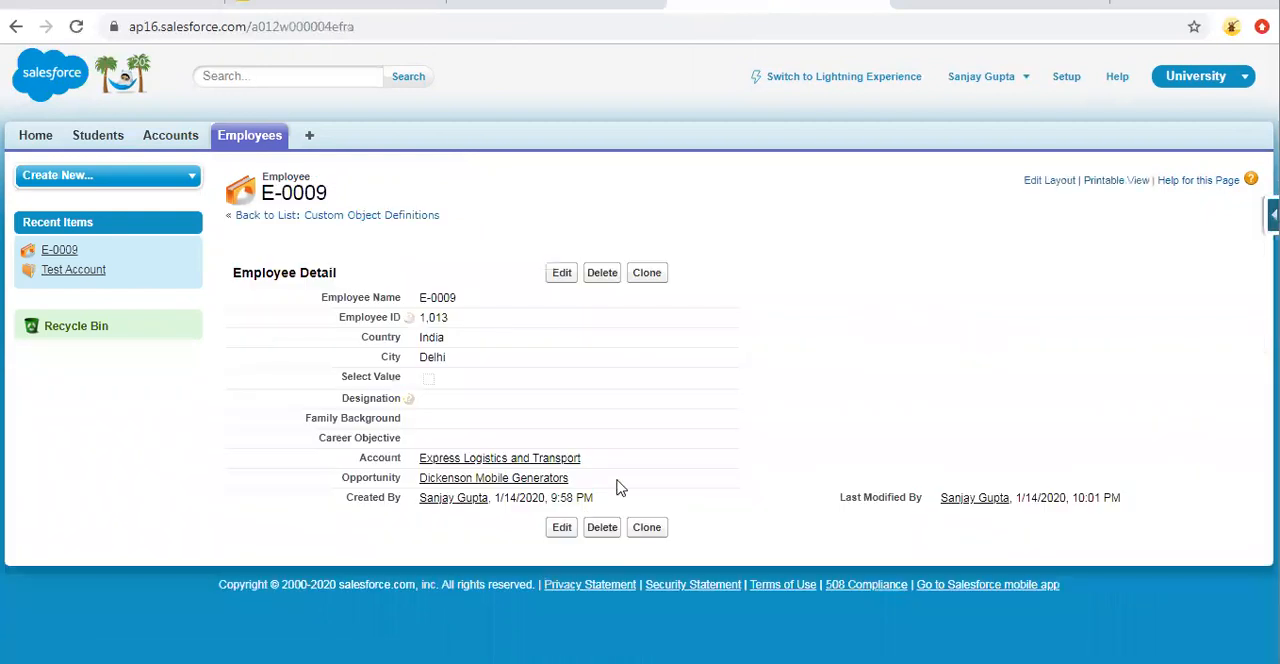
pyautogui.moveTo(738, 478)
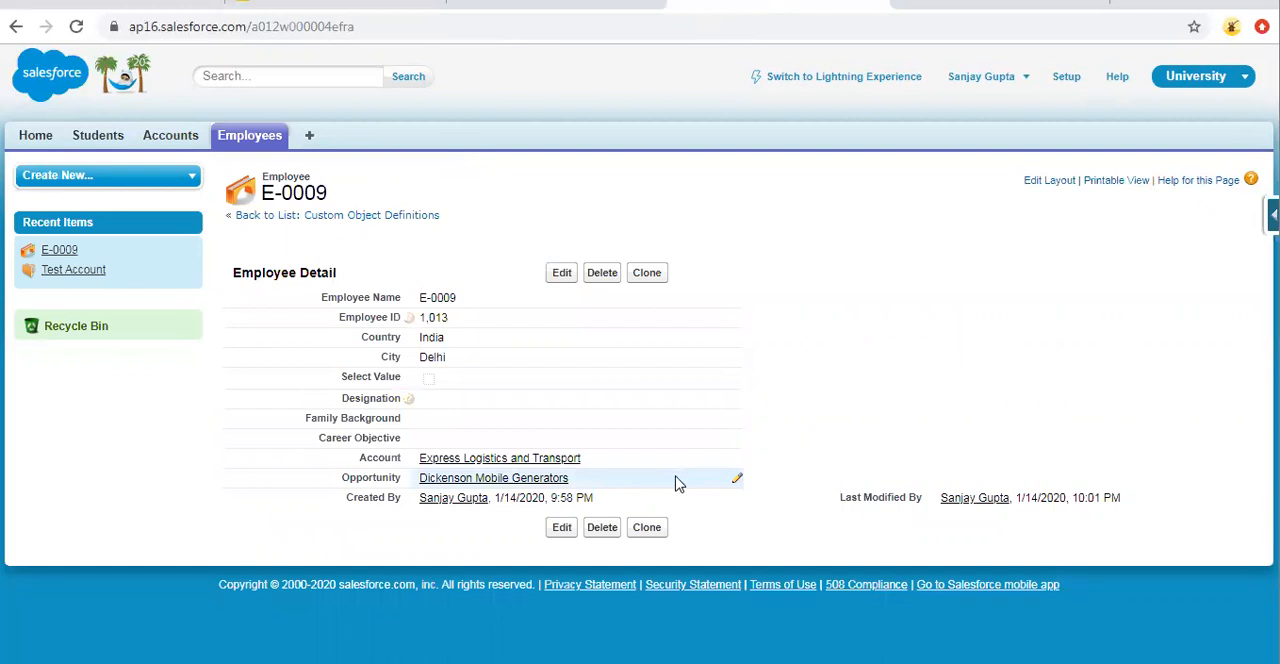
pyautogui.moveTo(572, 288)
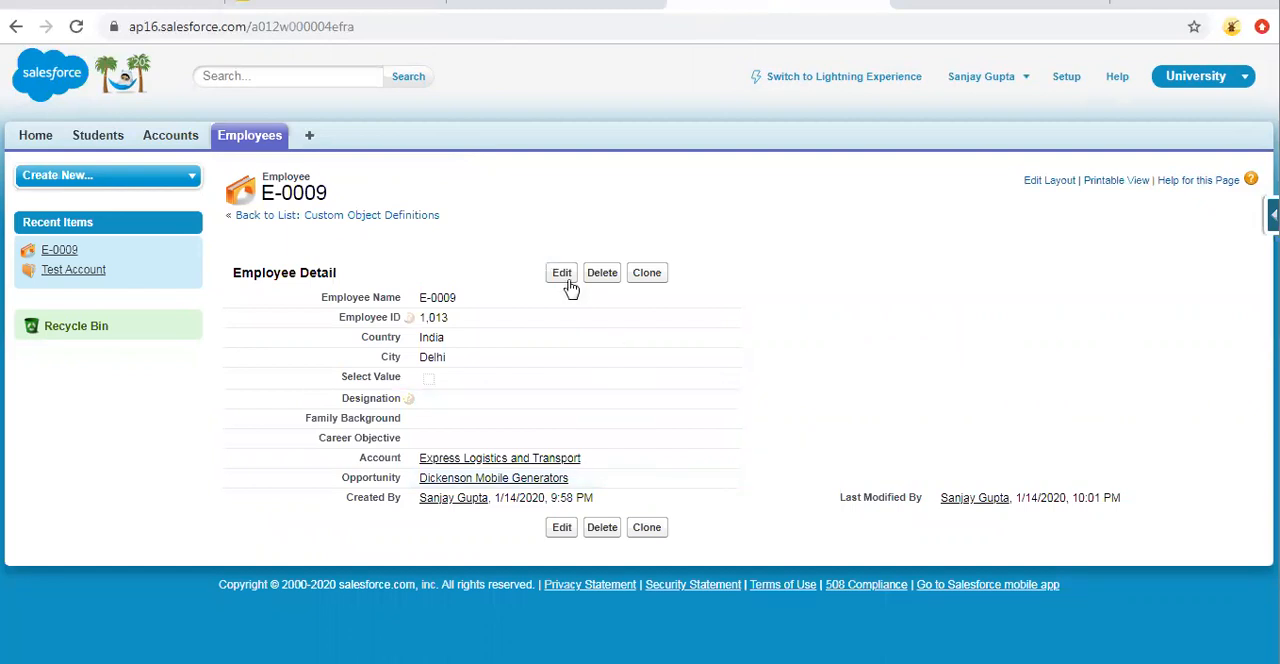
pyautogui.click(560, 272)
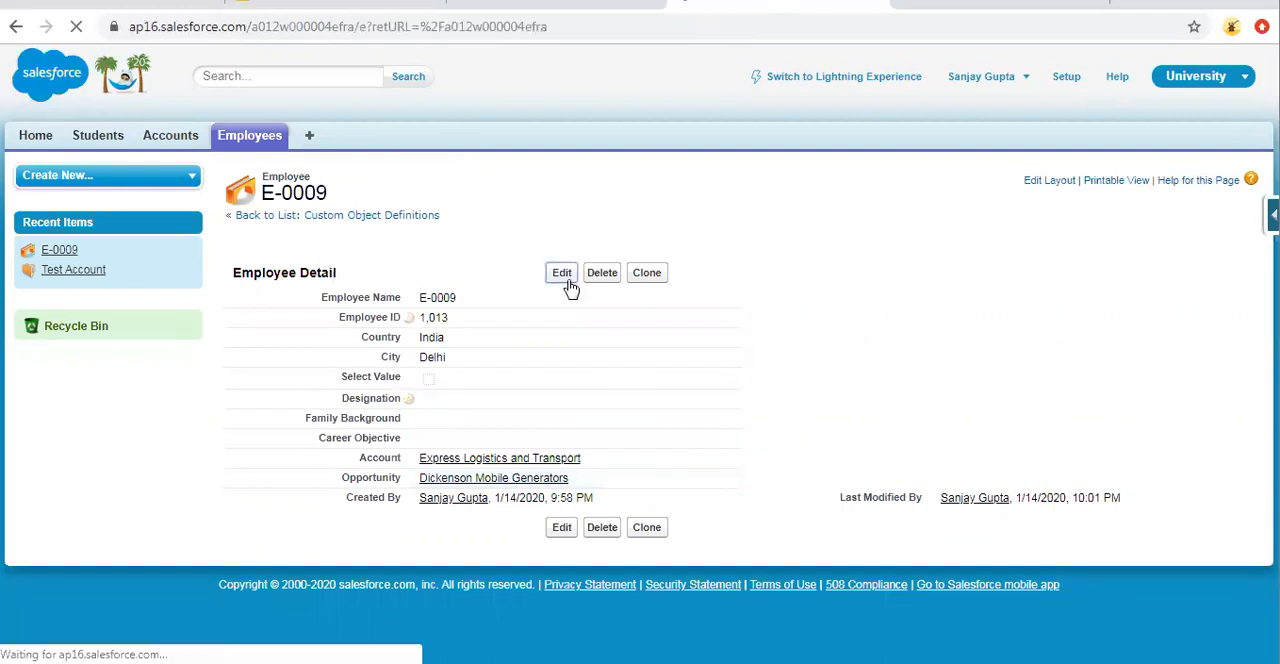
pyautogui.click(560, 272)
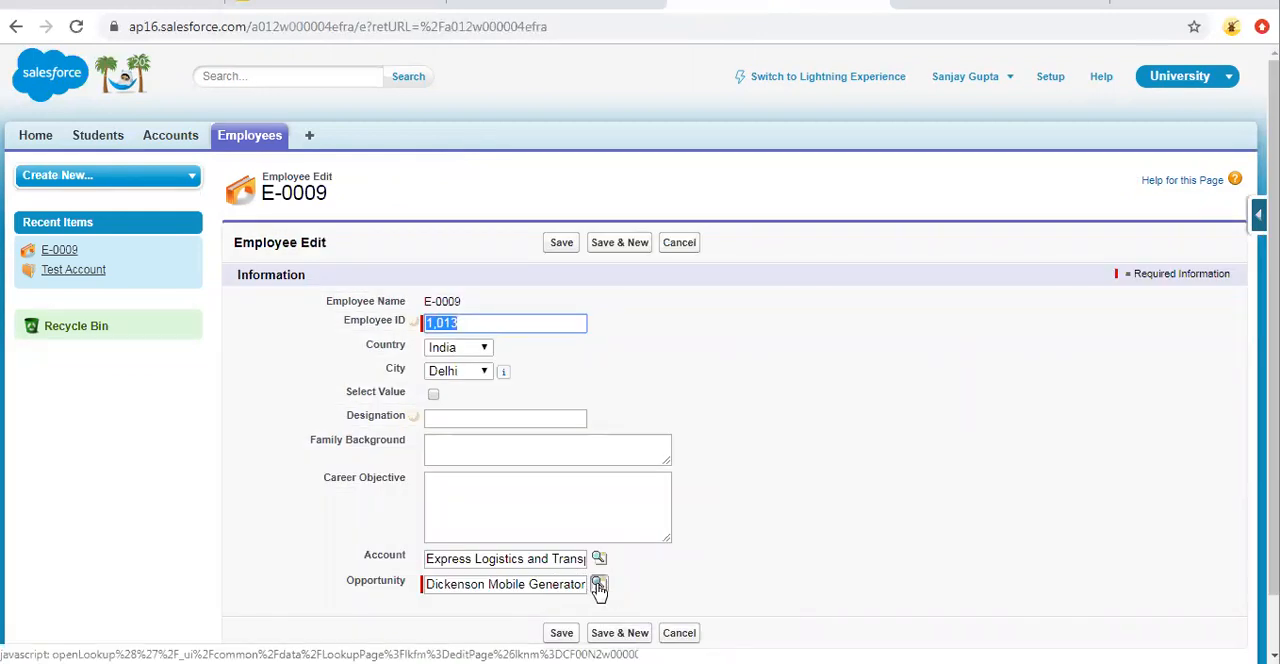
# - Search the Opportunity lookup with *a* and choose Edge SLA as E-0009's new parent
pyautogui.click(600, 584)
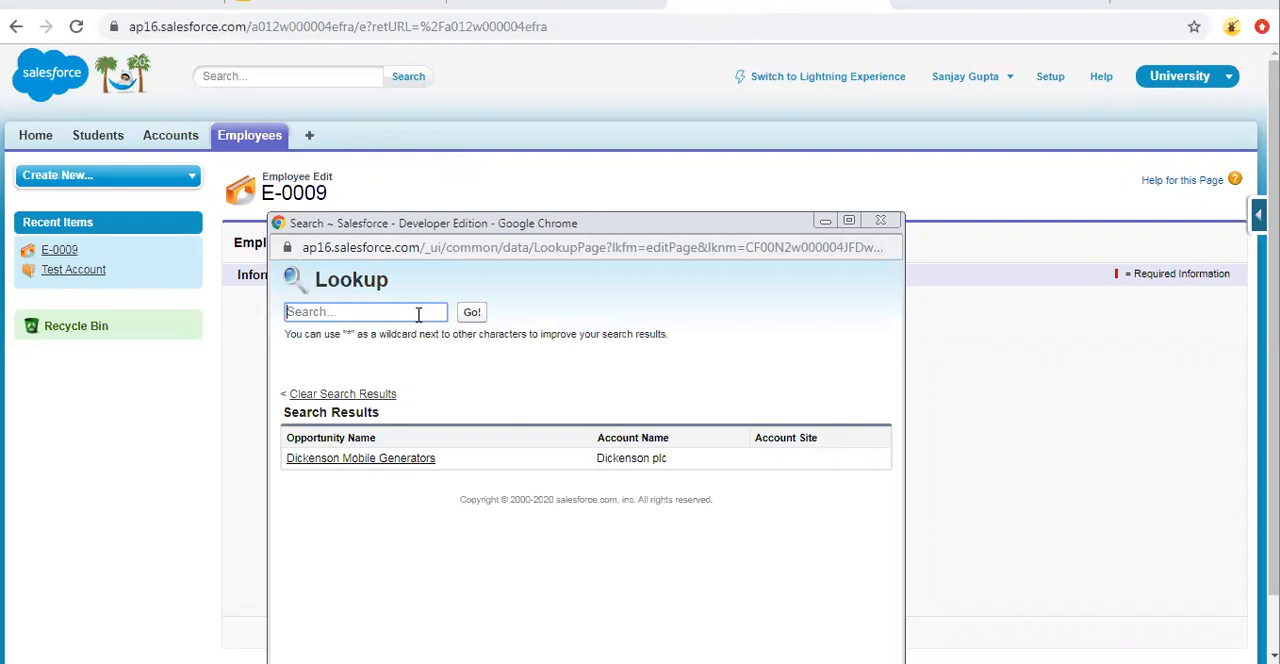
pyautogui.write('*a*')
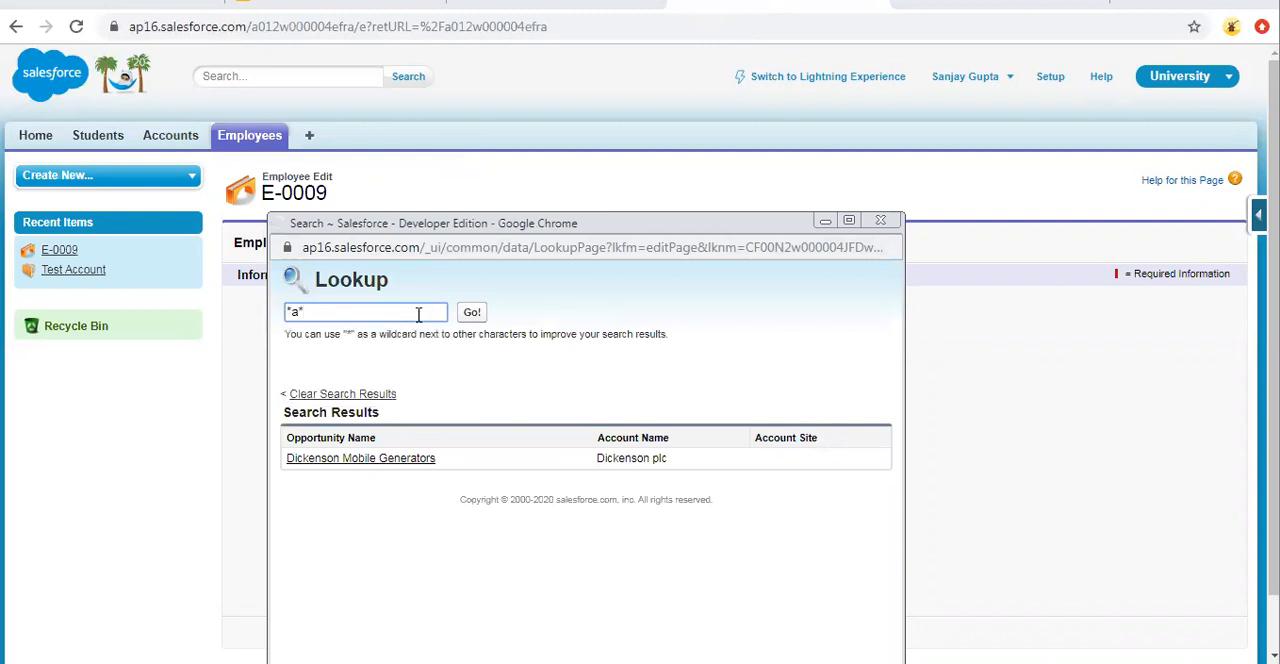
pyautogui.click(472, 312)
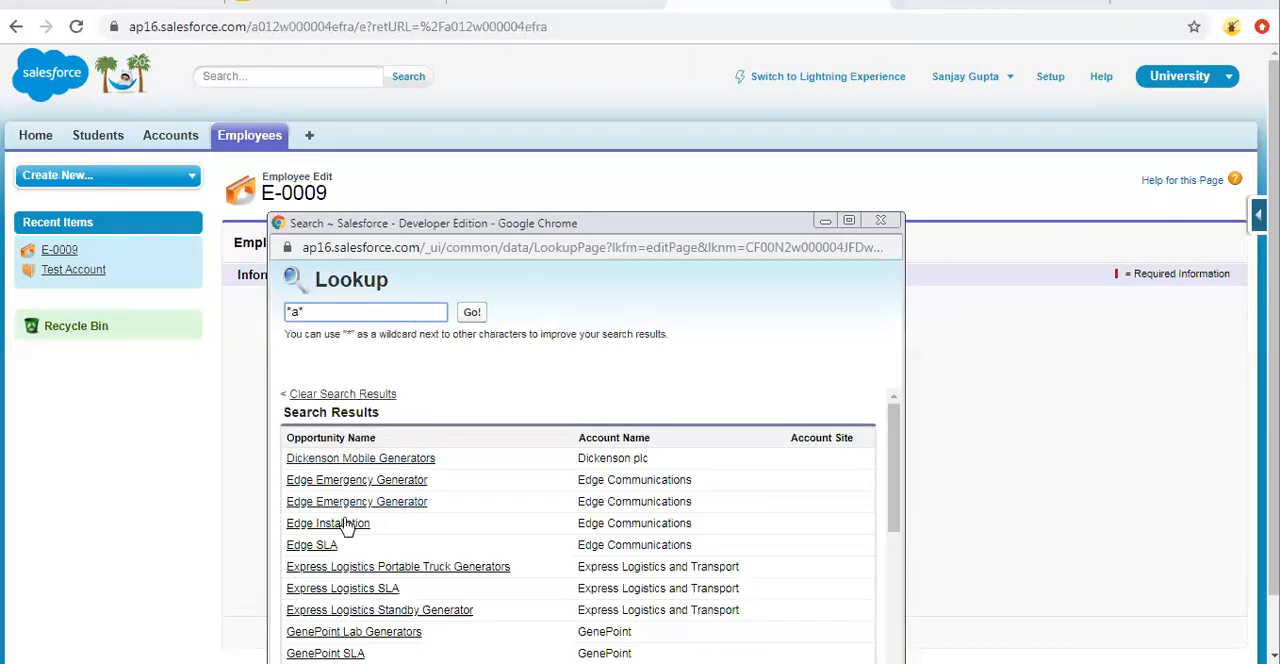
pyautogui.click(312, 544)
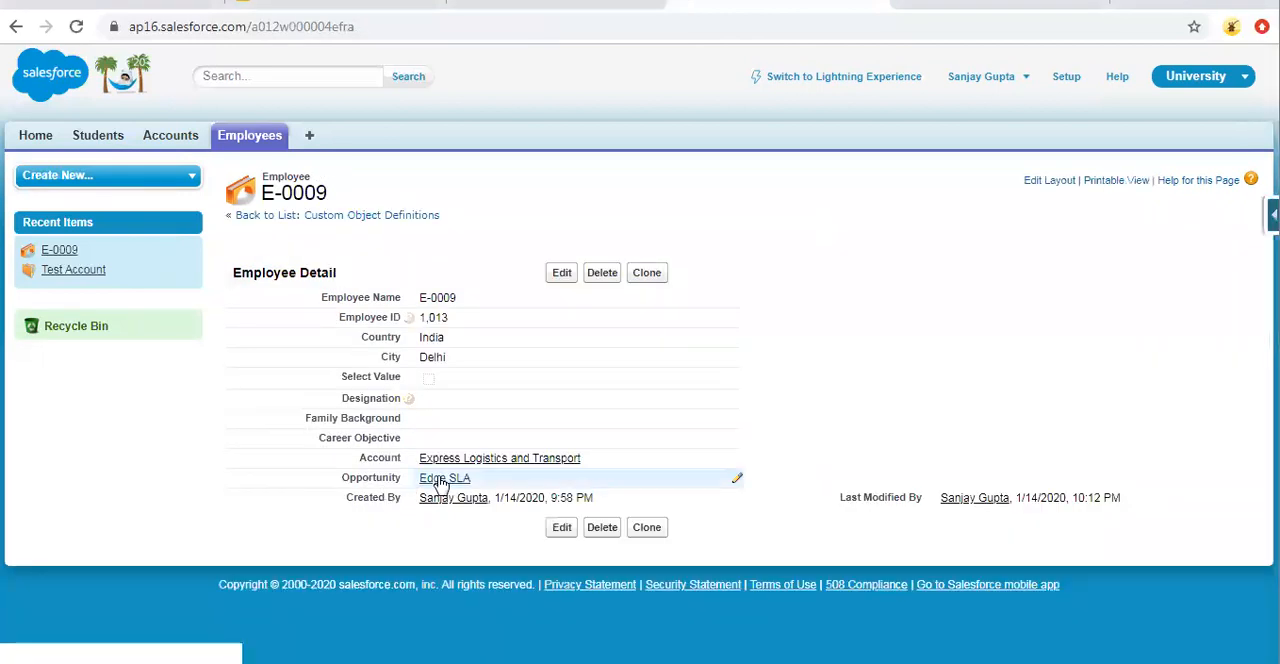
pyautogui.moveTo(336, 296)
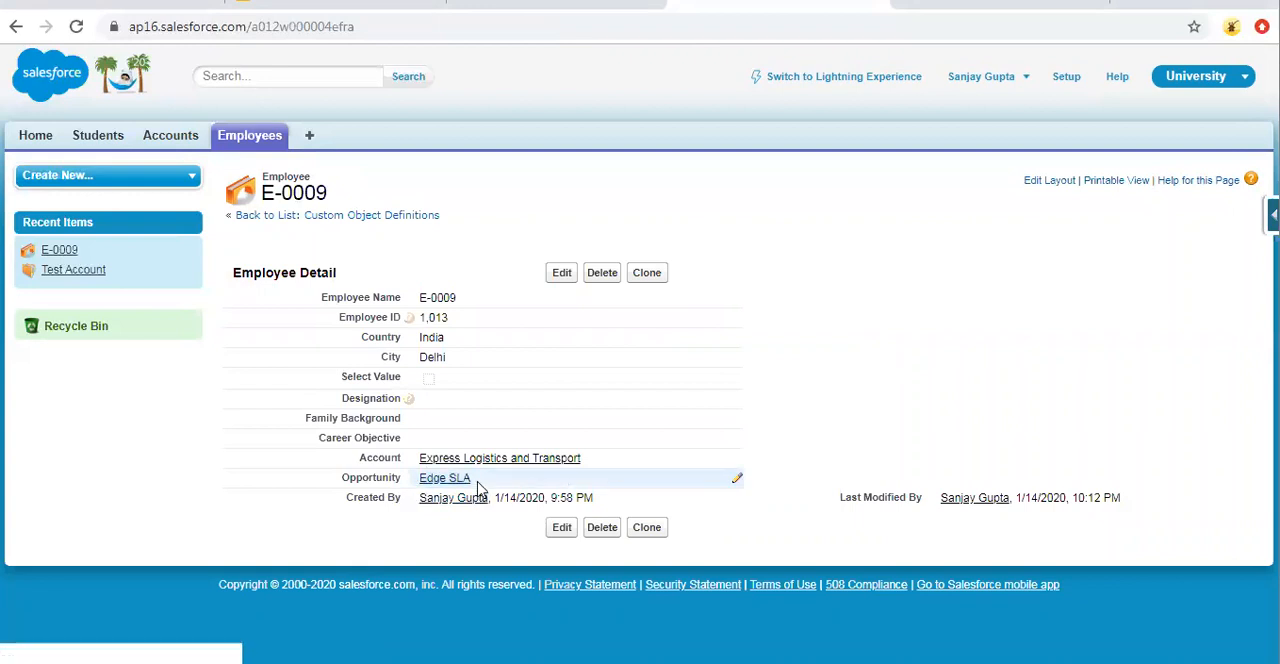
pyautogui.moveTo(552, 32)
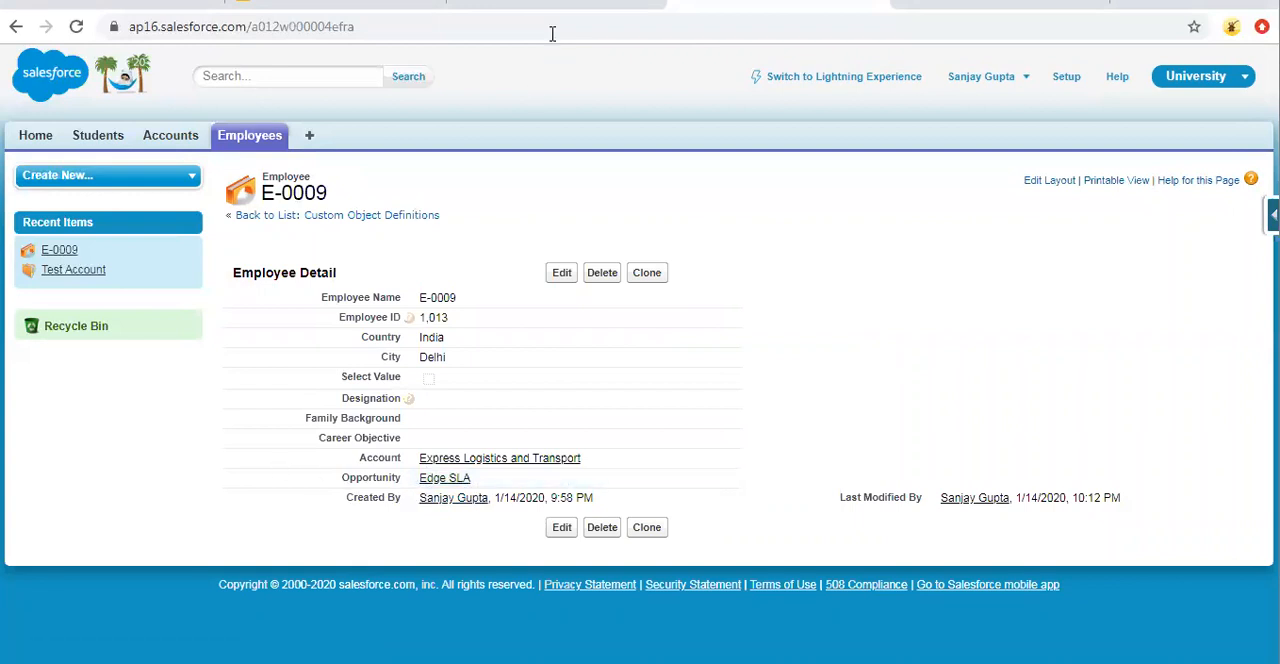
# - Return to the Opportunity field definition showing Reparentable Master Detail checked
pyautogui.click(444, 478)
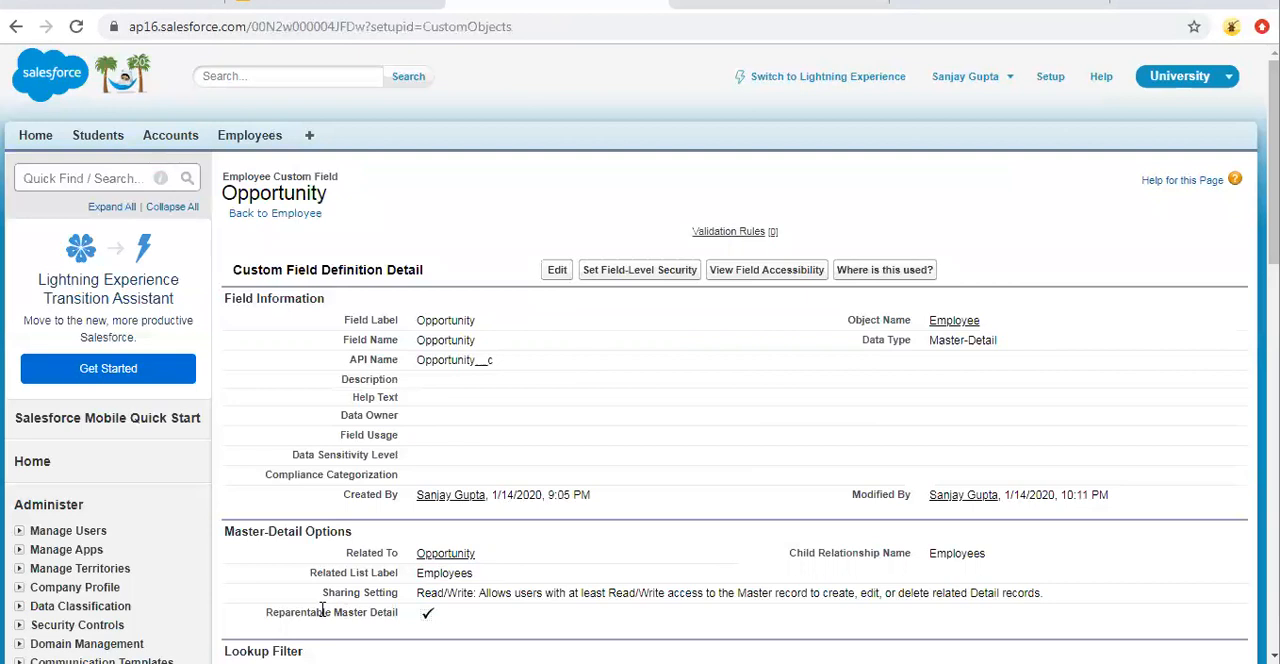
pyautogui.doubleClick(332, 612)
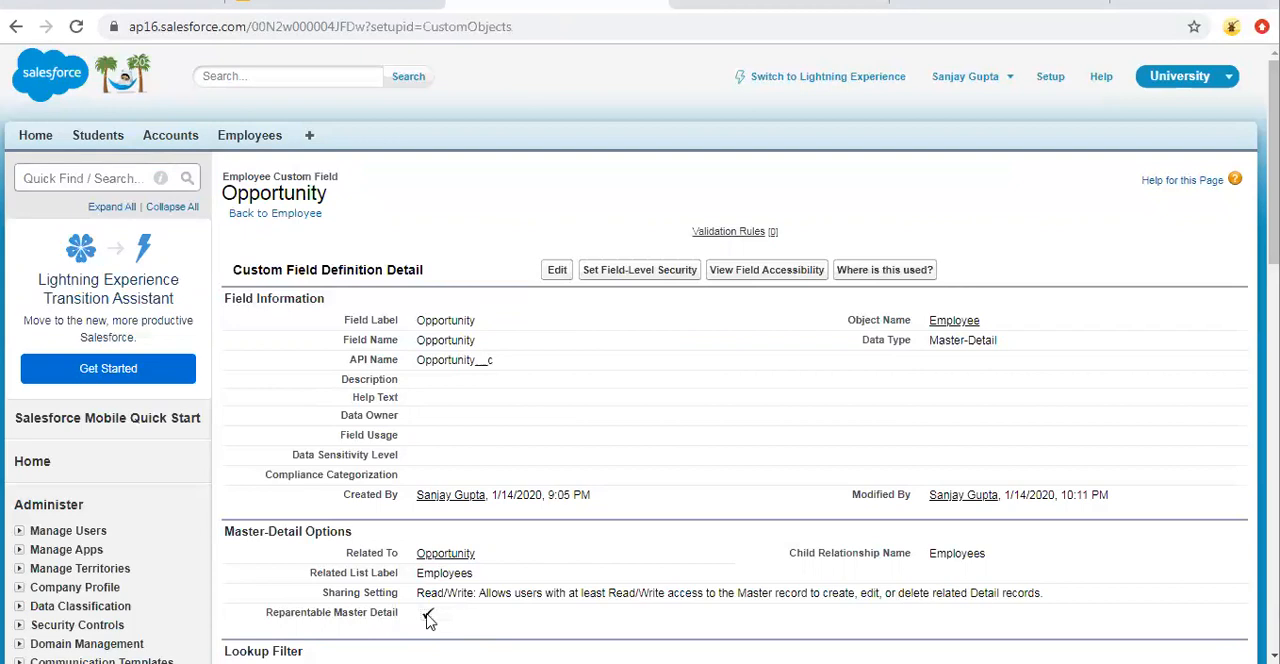
pyautogui.moveTo(428, 612)
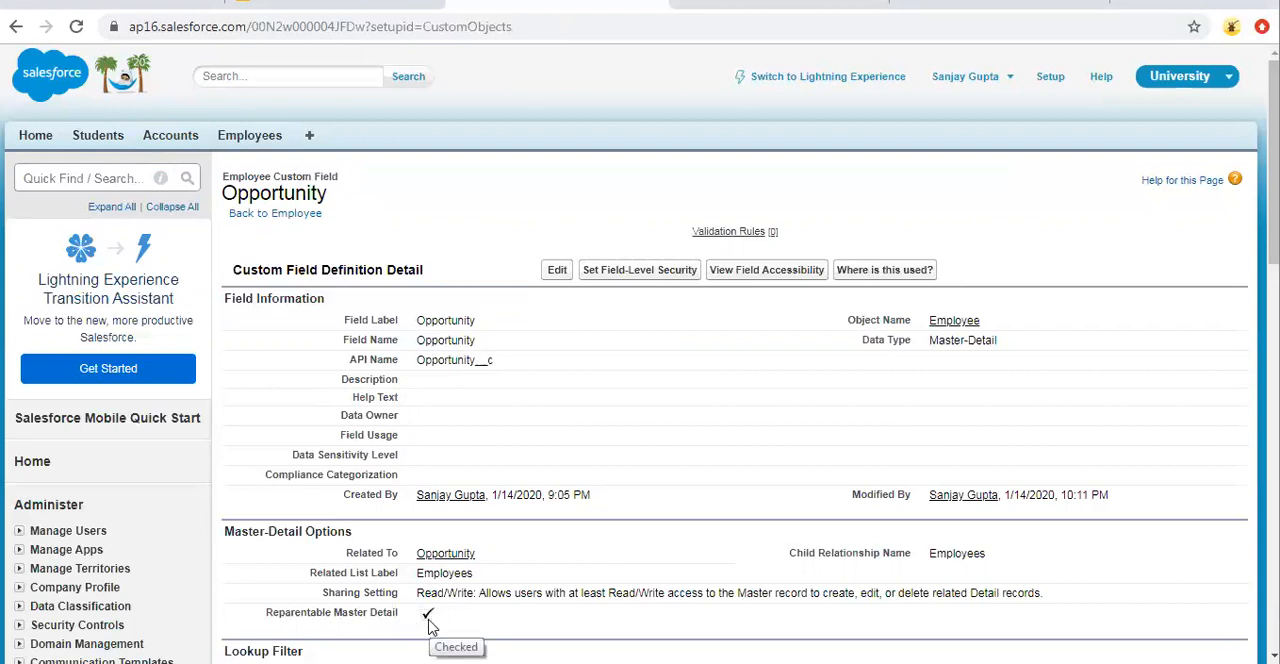
pyautogui.moveTo(456, 624)
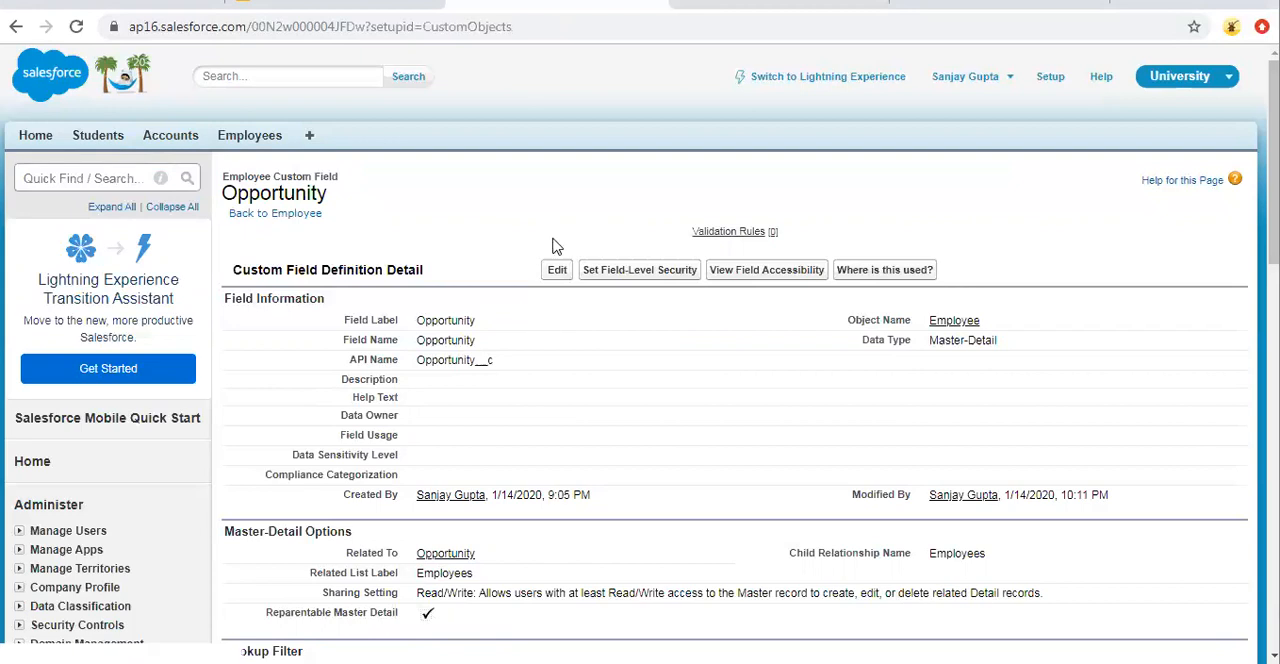
pyautogui.moveTo(588, 218)
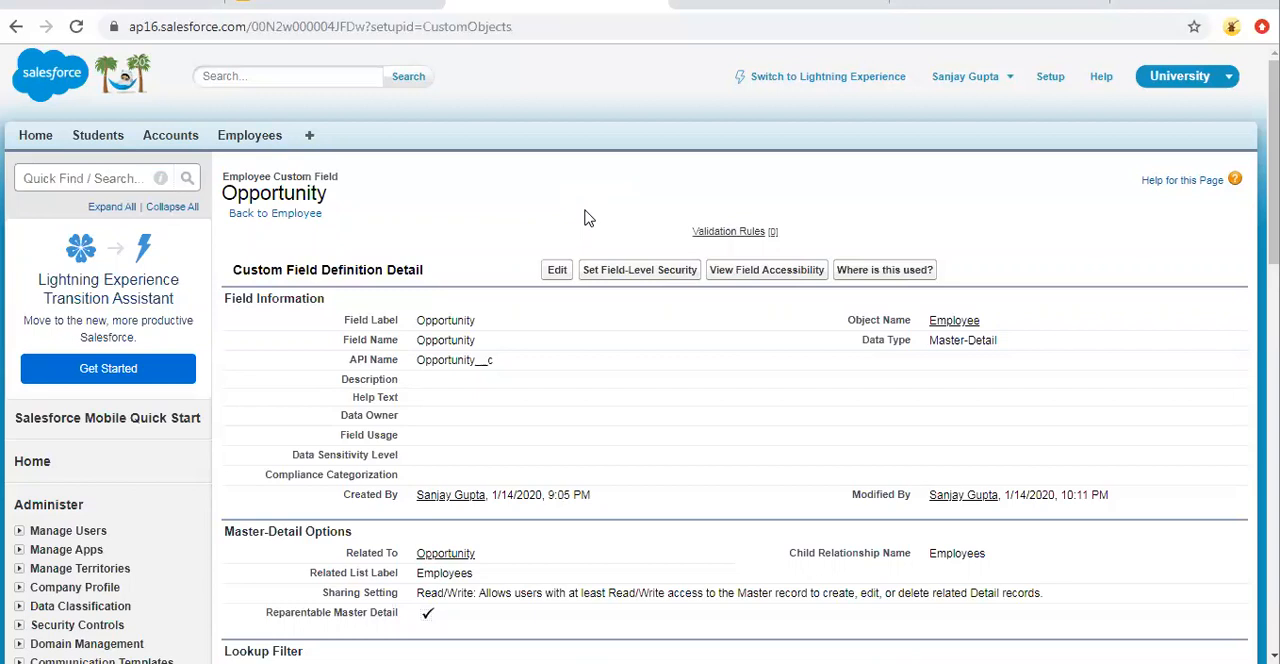
pyautogui.moveTo(826, 8)
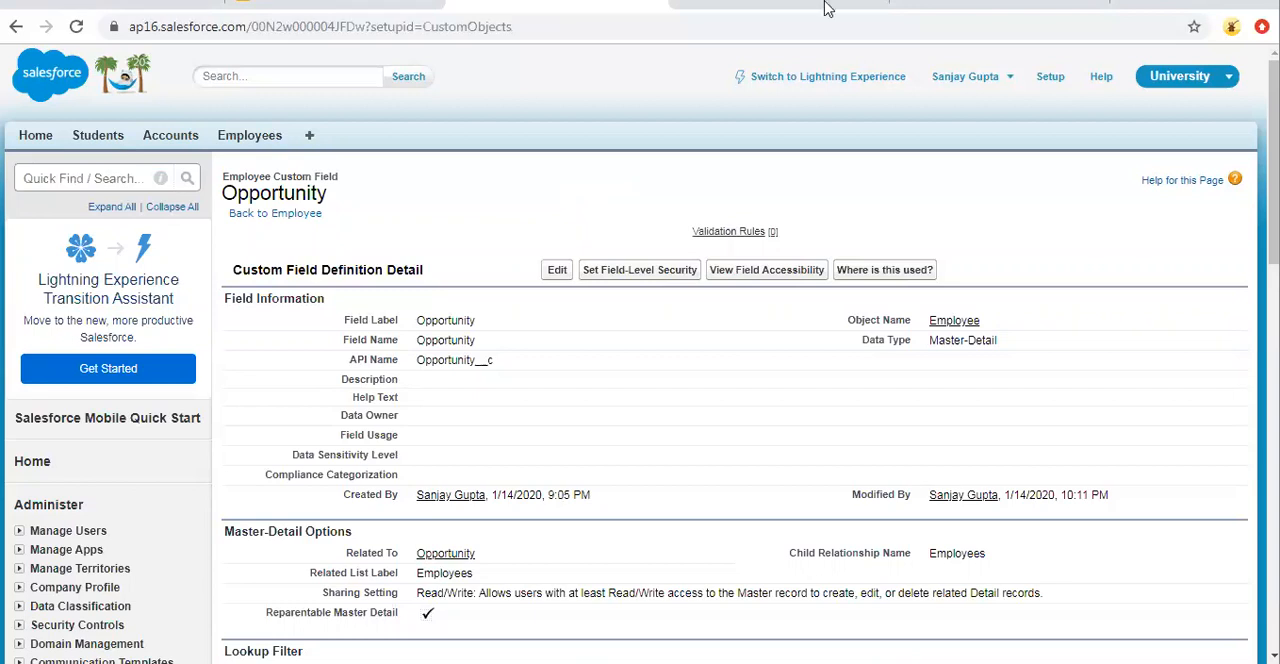